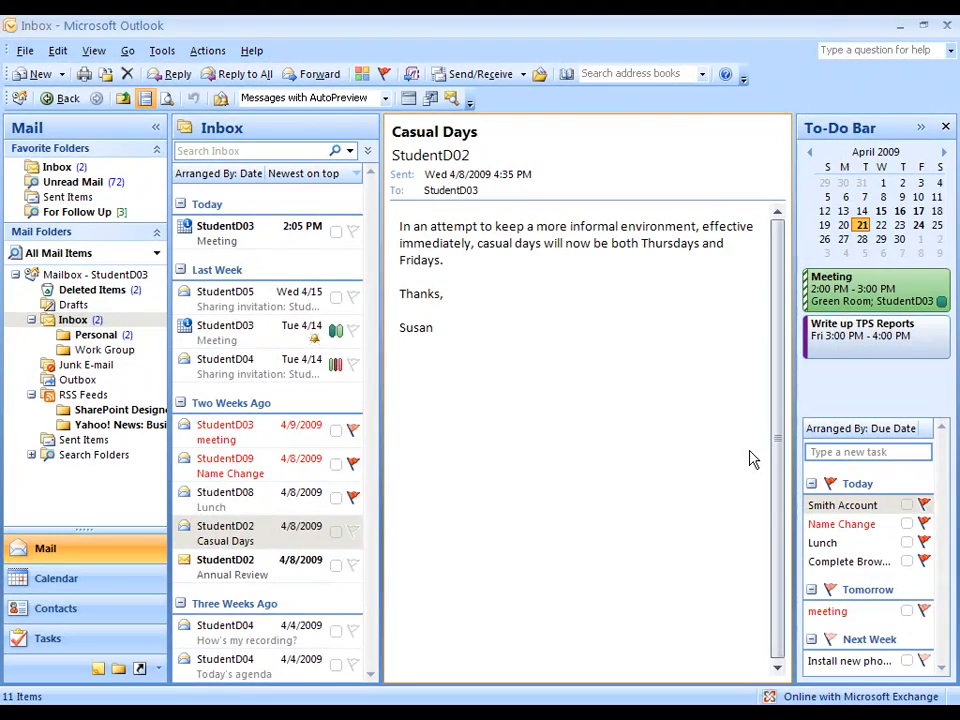
mouse_move(741, 449)
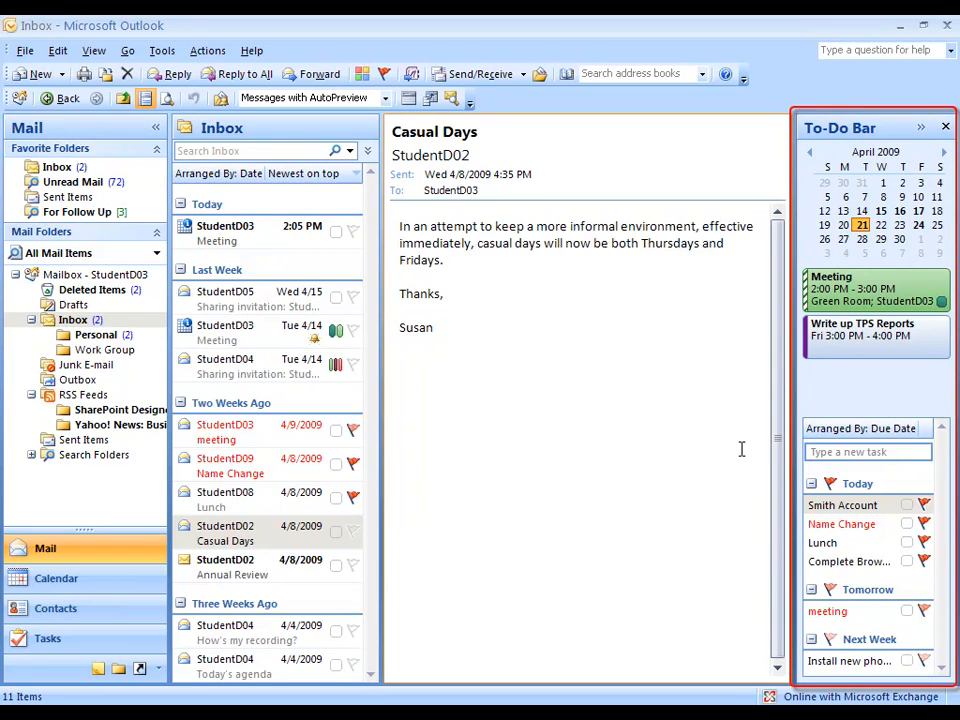
mouse_move(847, 408)
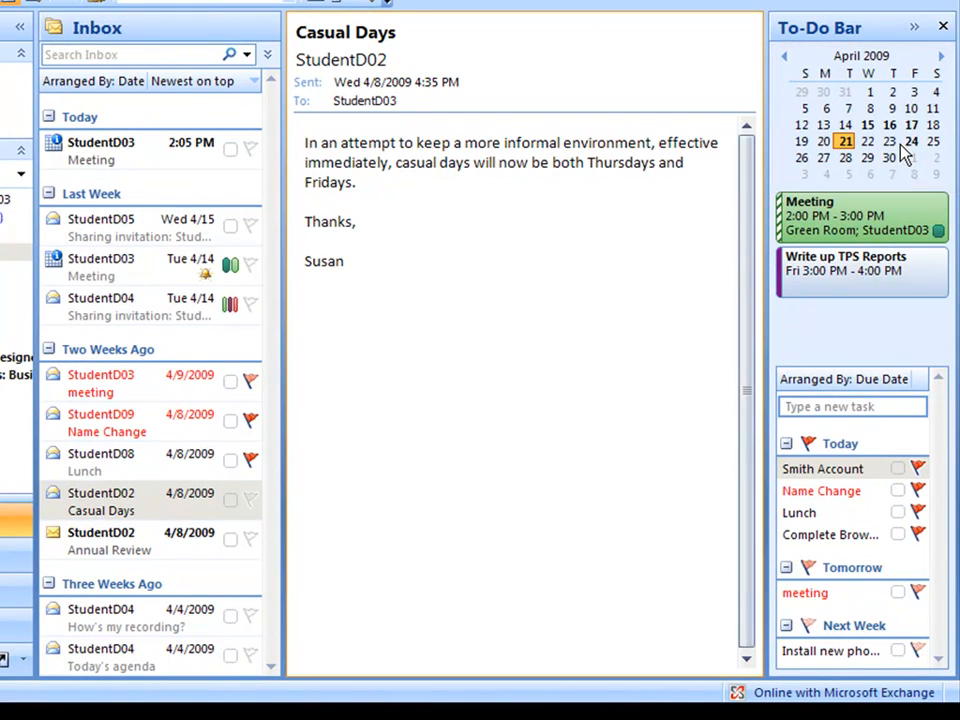
mouse_move(862, 270)
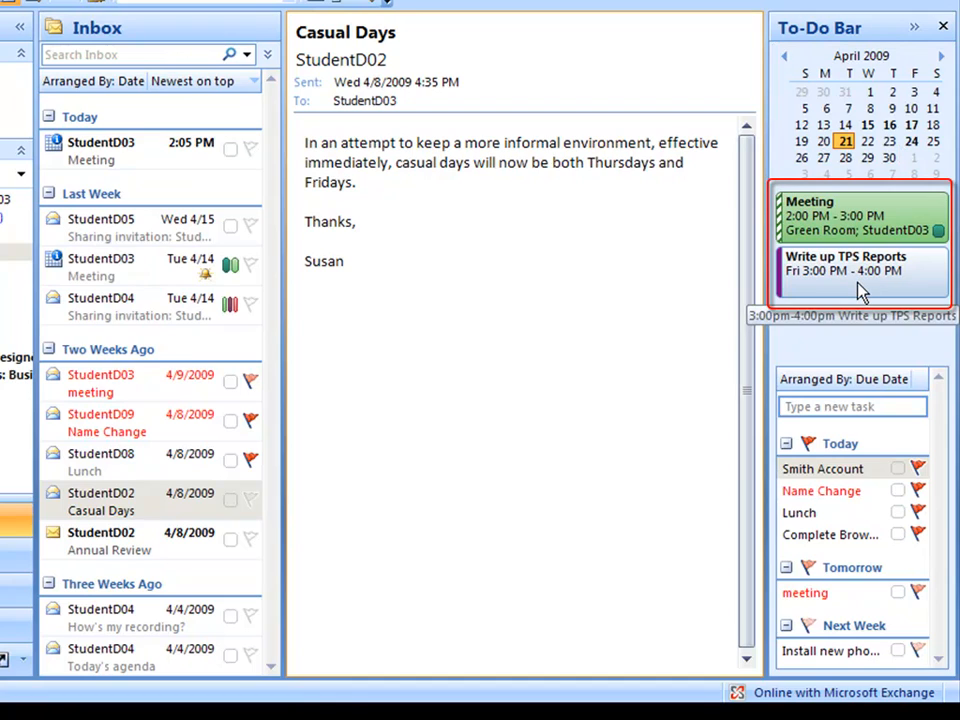
mouse_move(868, 408)
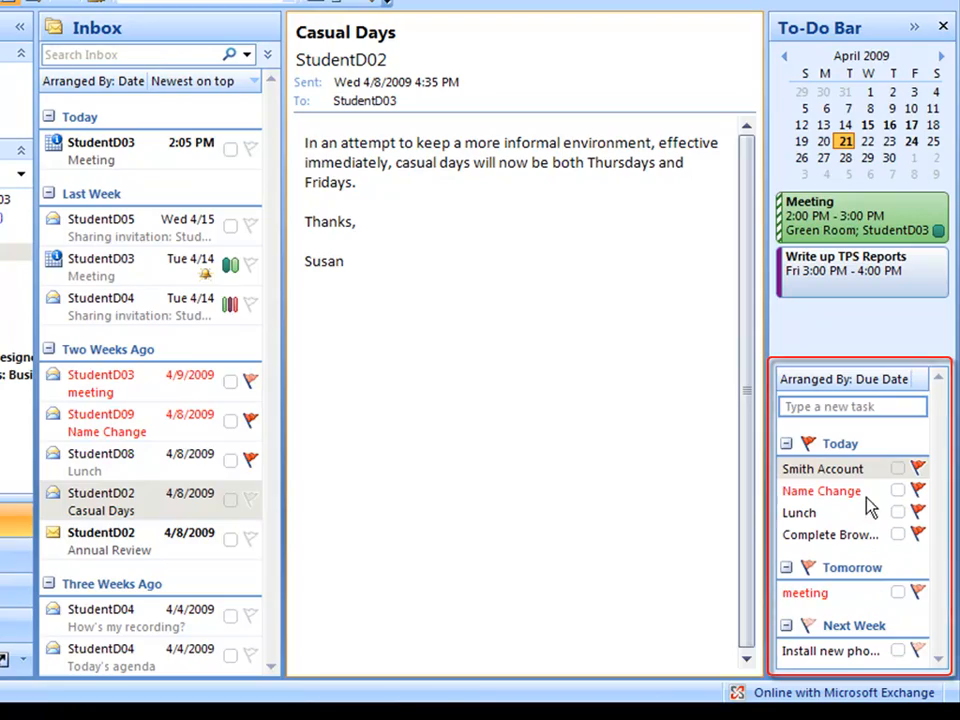
mouse_move(865, 335)
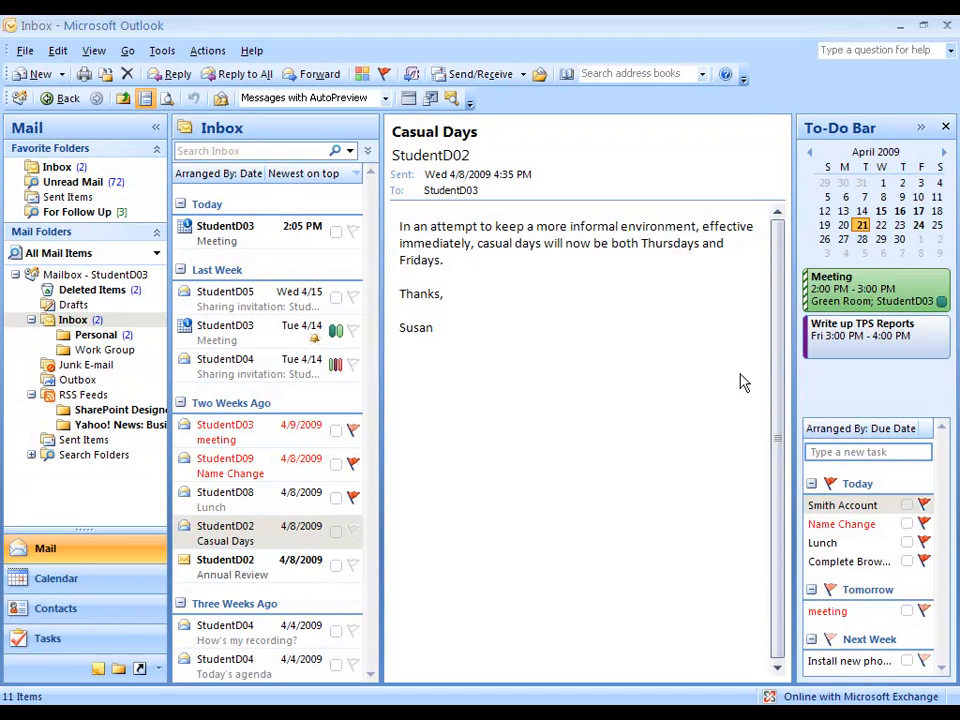
mouse_move(740, 374)
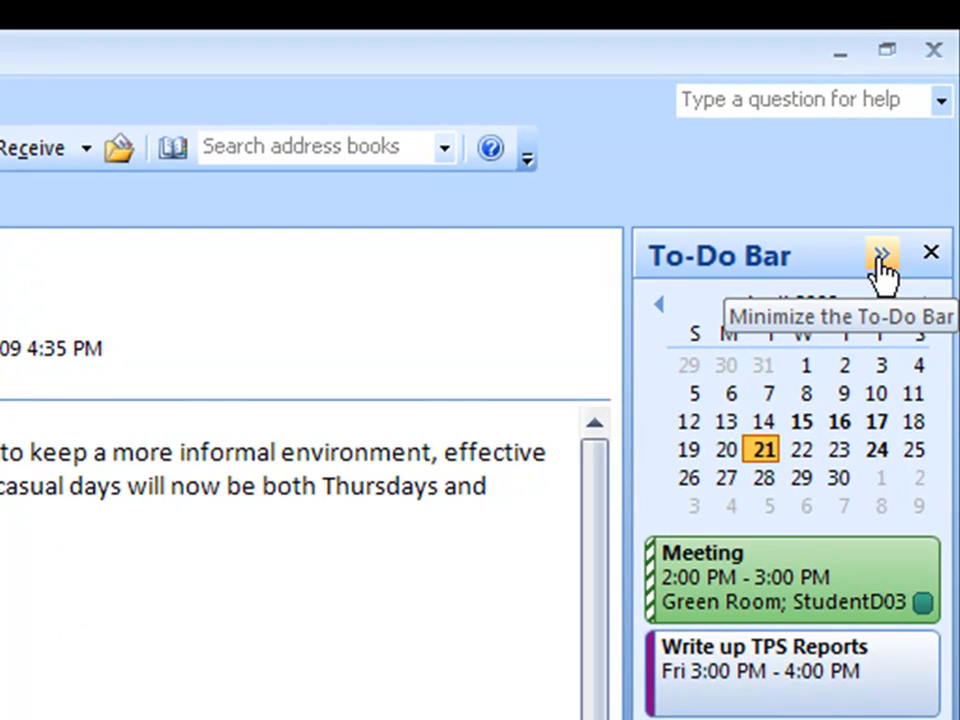
Collapse the To-Do Bar to a narrow strip, expand it to full width, then collapse it again
left_click(883, 252)
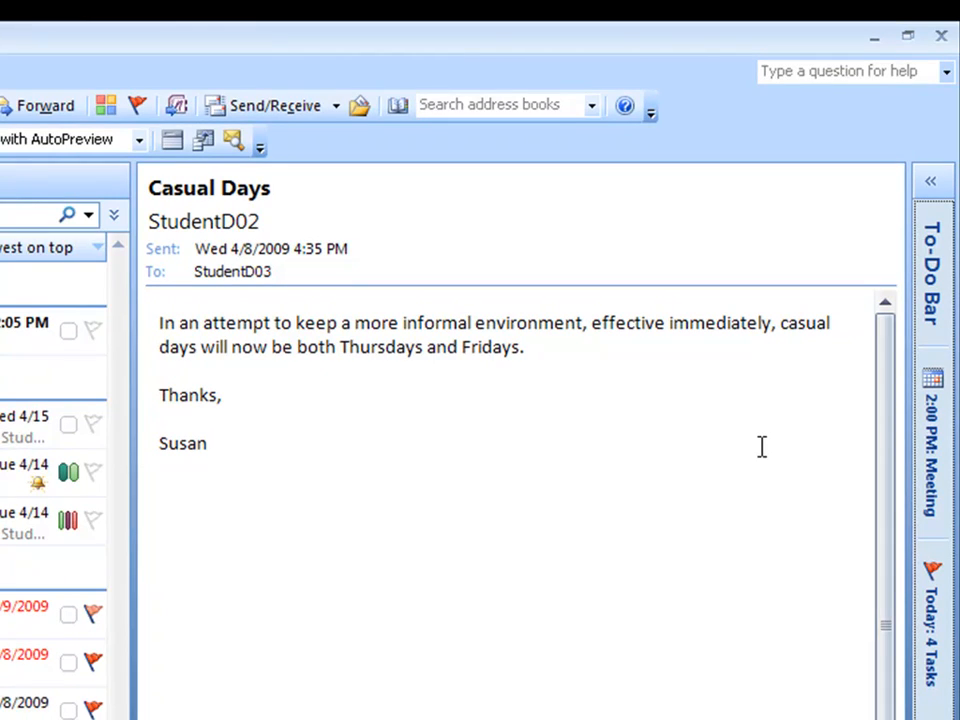
mouse_move(720, 471)
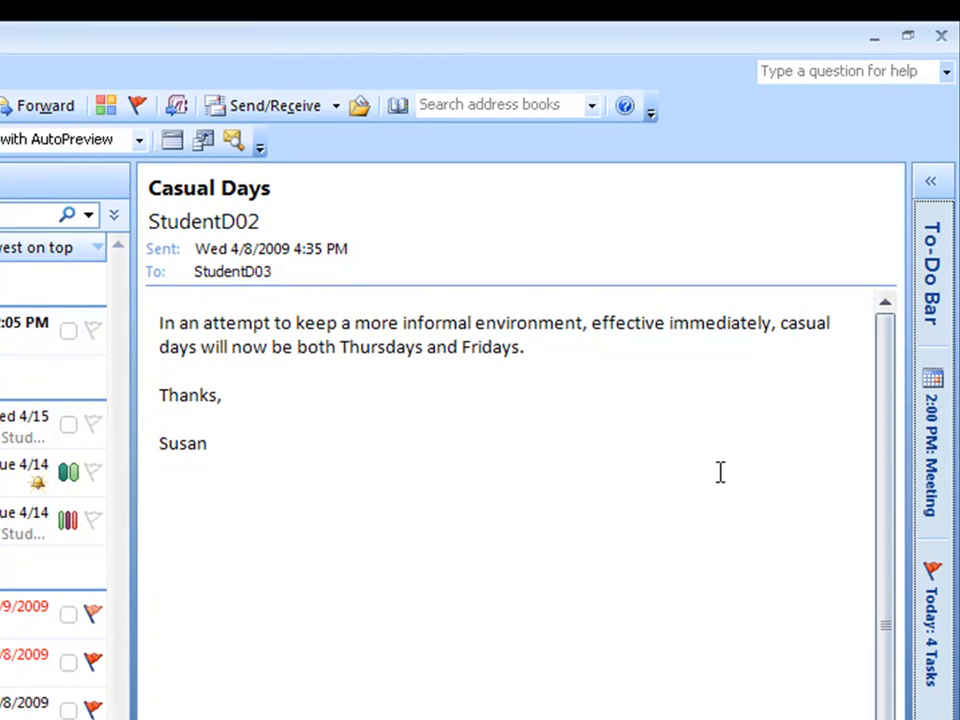
mouse_move(931, 188)
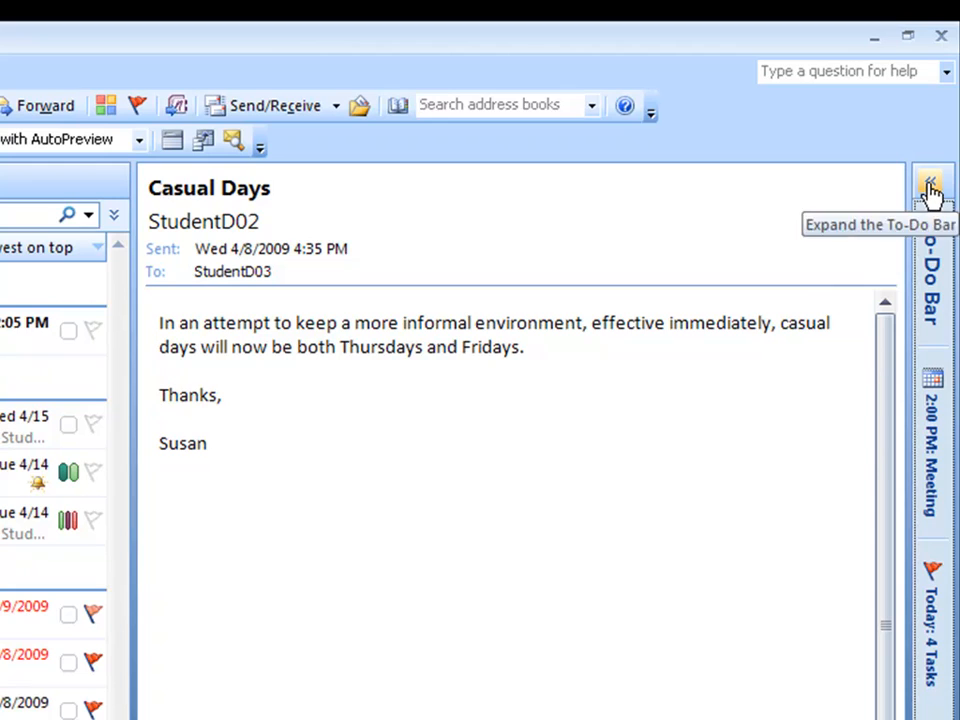
left_click(931, 188)
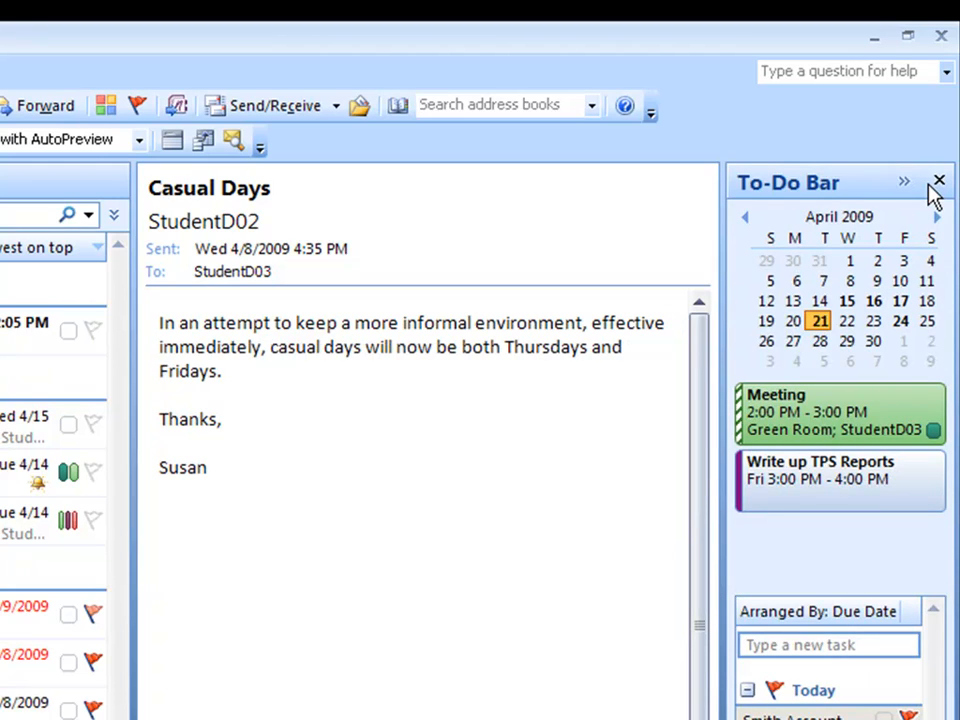
mouse_move(720, 360)
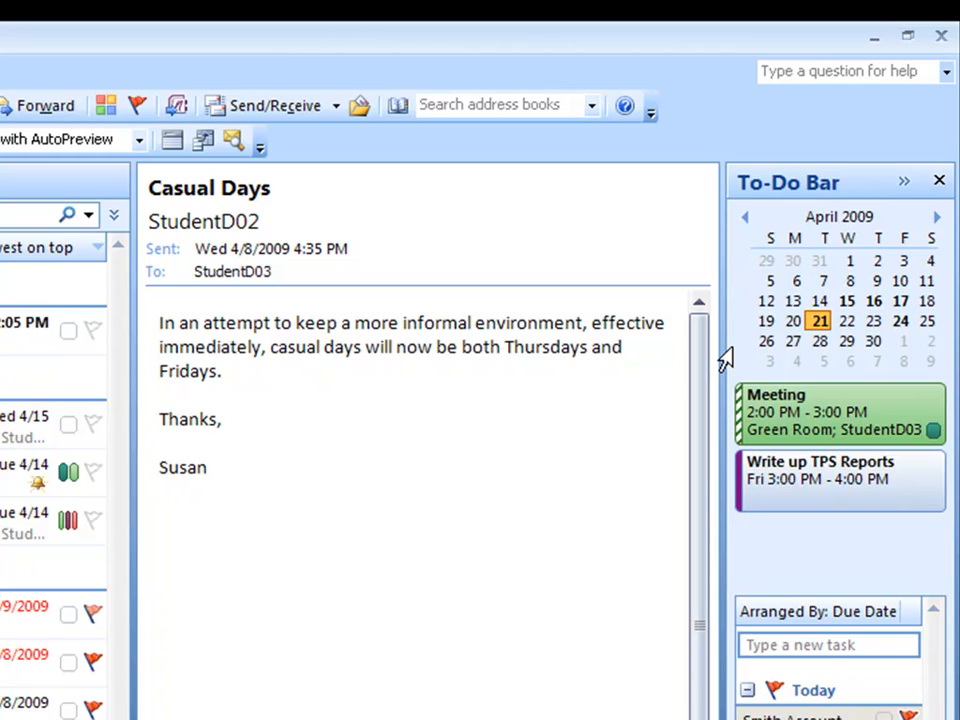
mouse_move(860, 220)
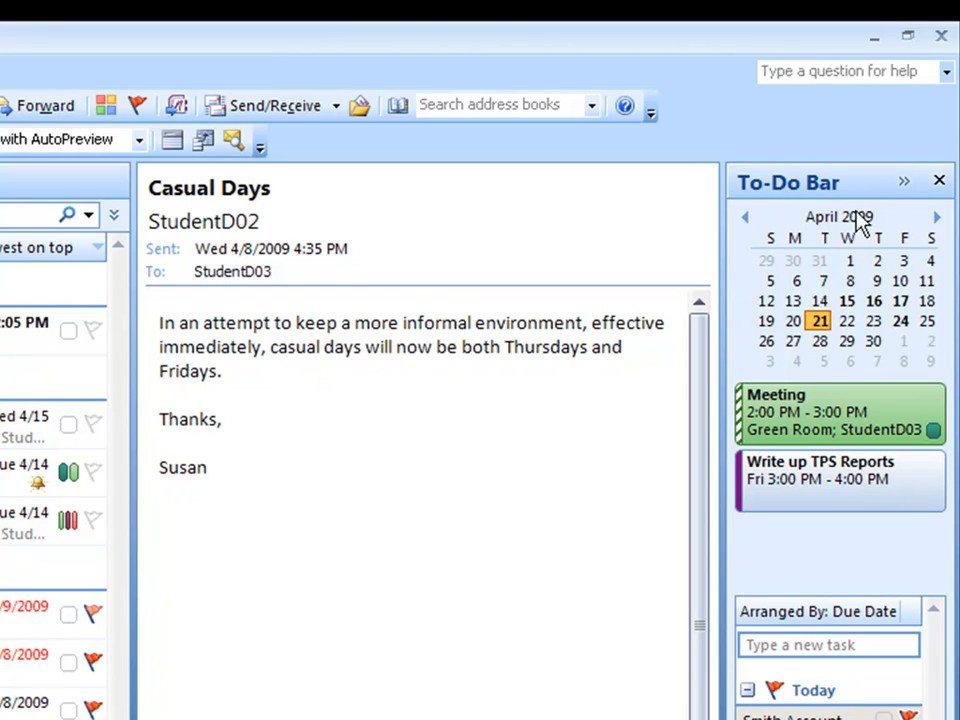
left_click(903, 181)
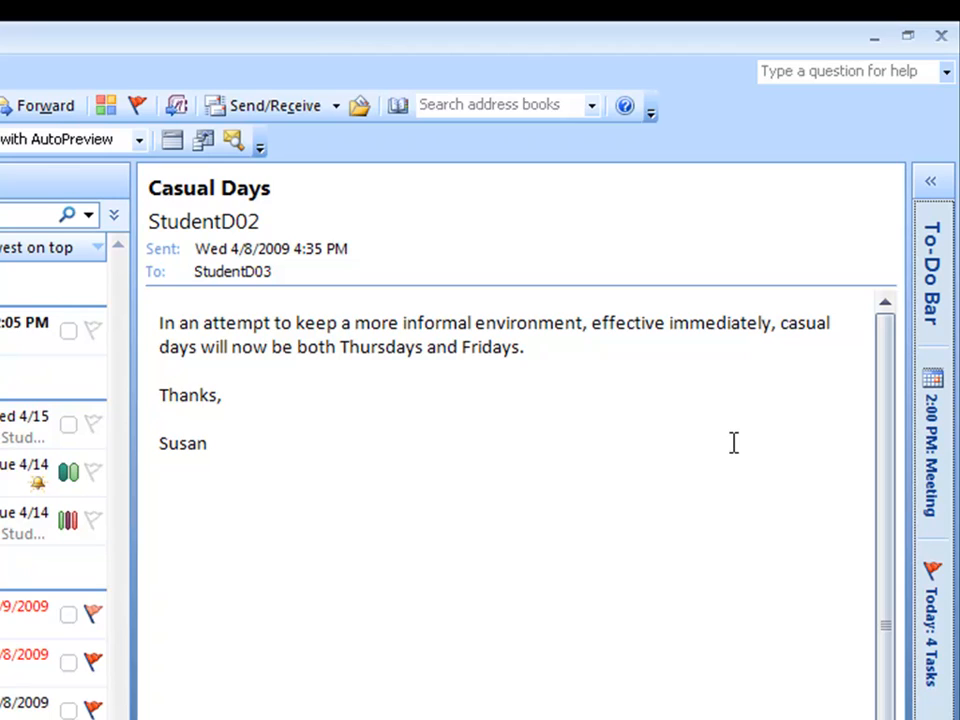
mouse_move(758, 448)
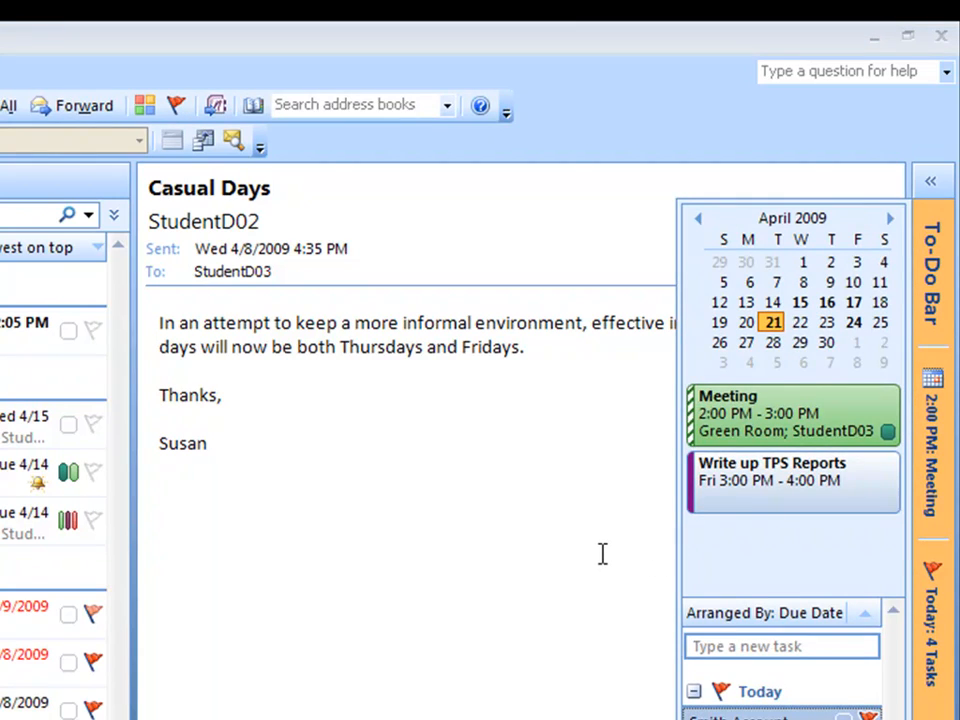
mouse_move(560, 518)
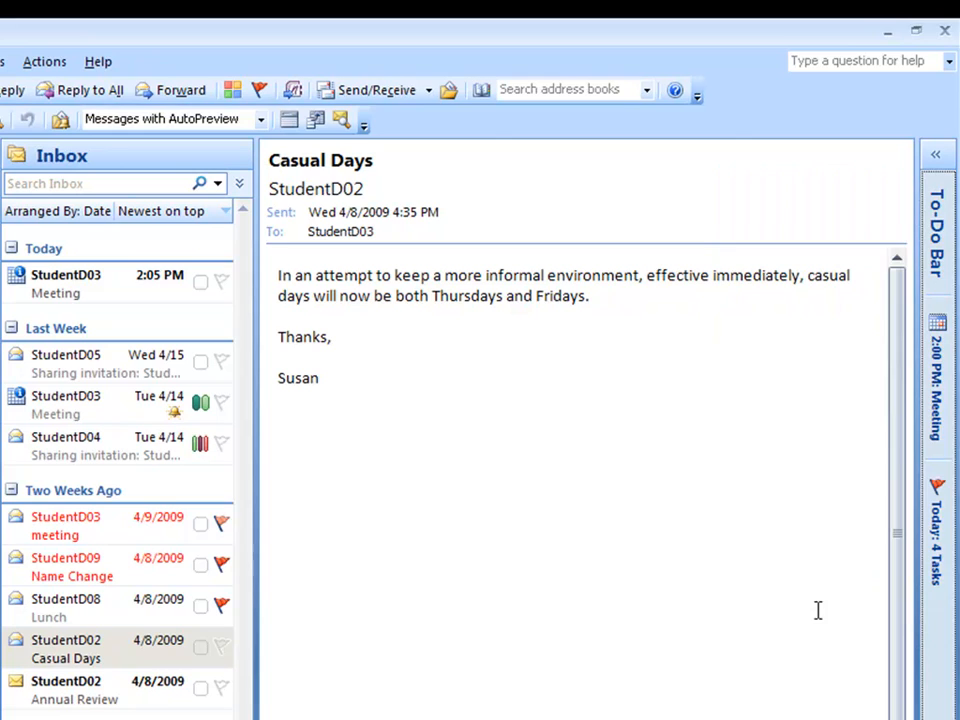
mouse_move(635, 567)
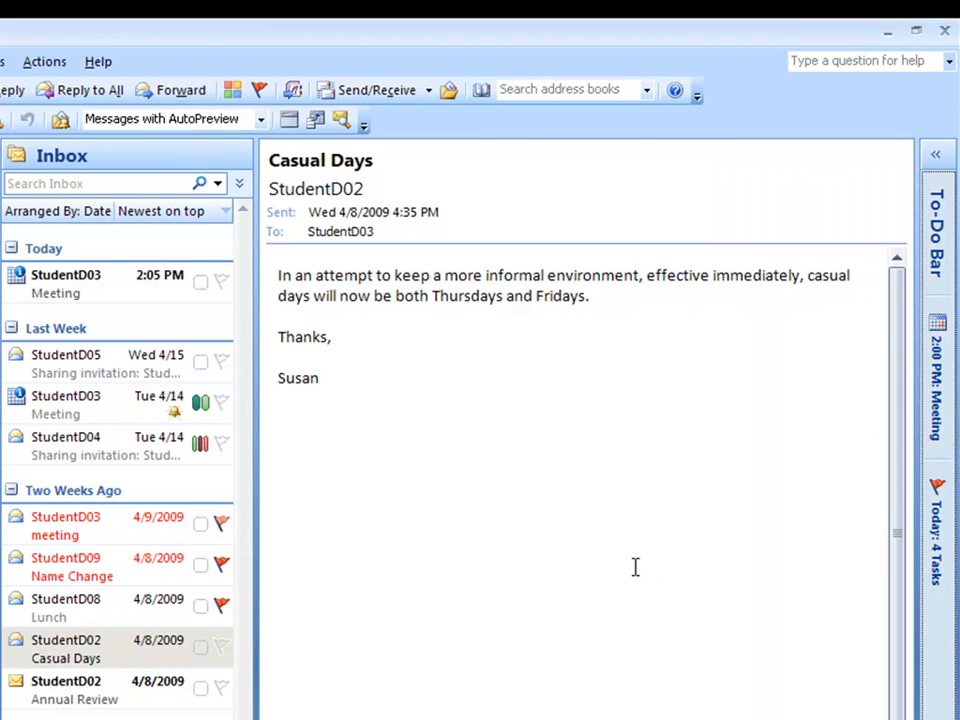
mouse_move(828, 588)
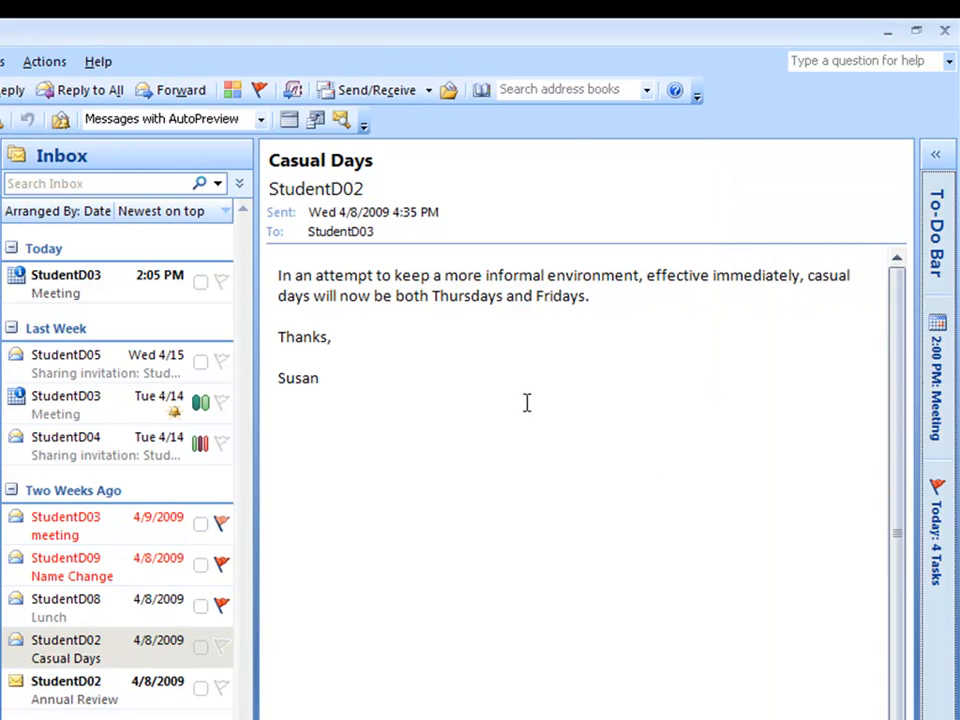
mouse_move(642, 435)
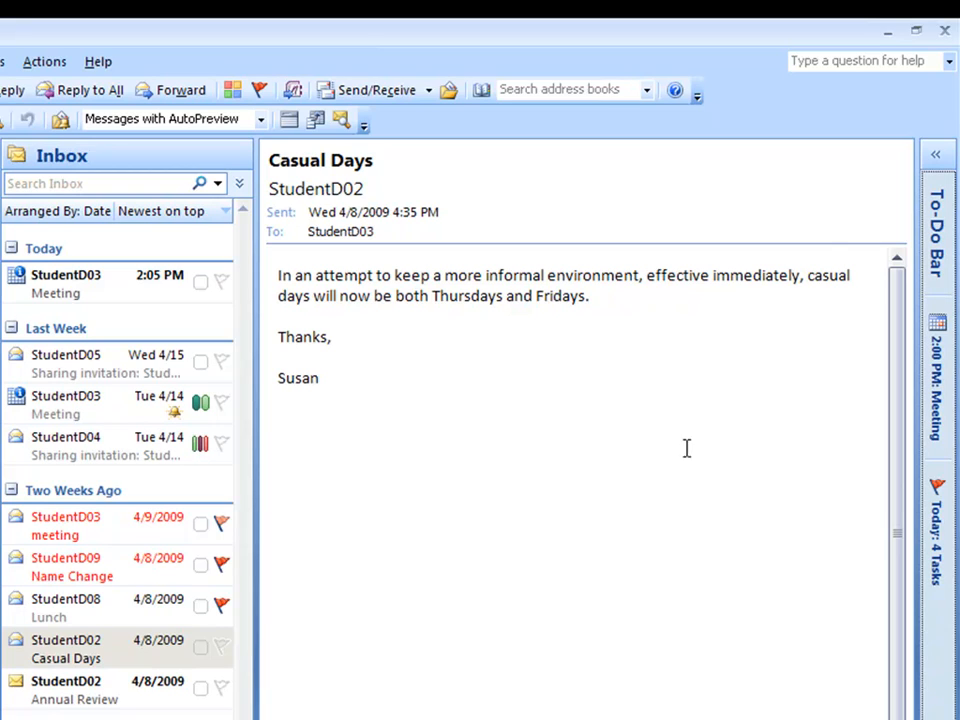
Close the To-Do Bar, then turn it back on from the View menu
left_click(937, 154)
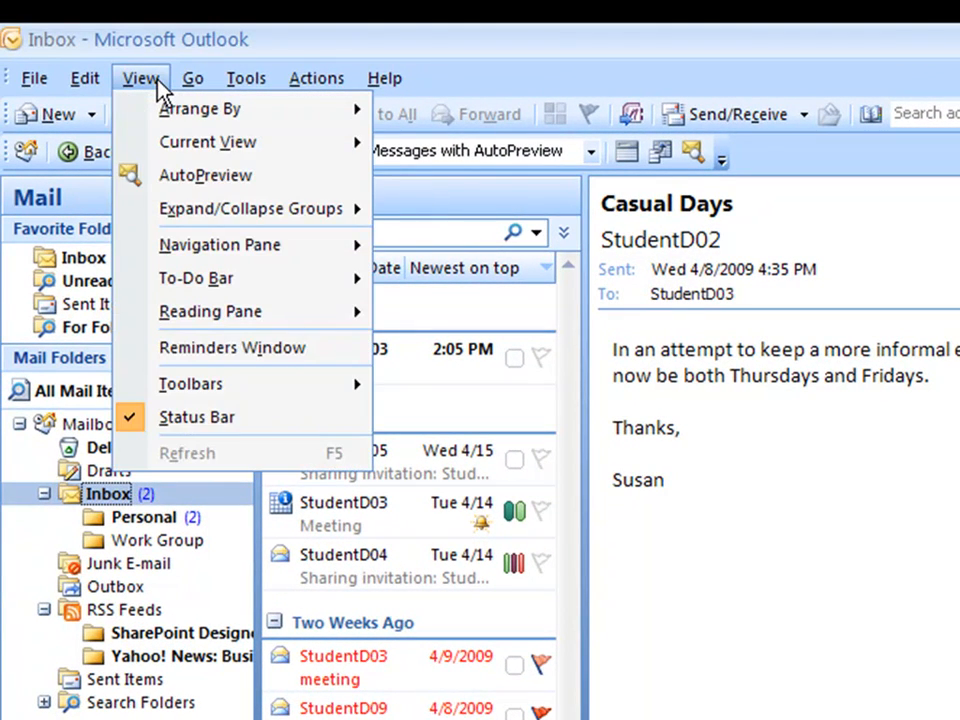
mouse_move(196, 277)
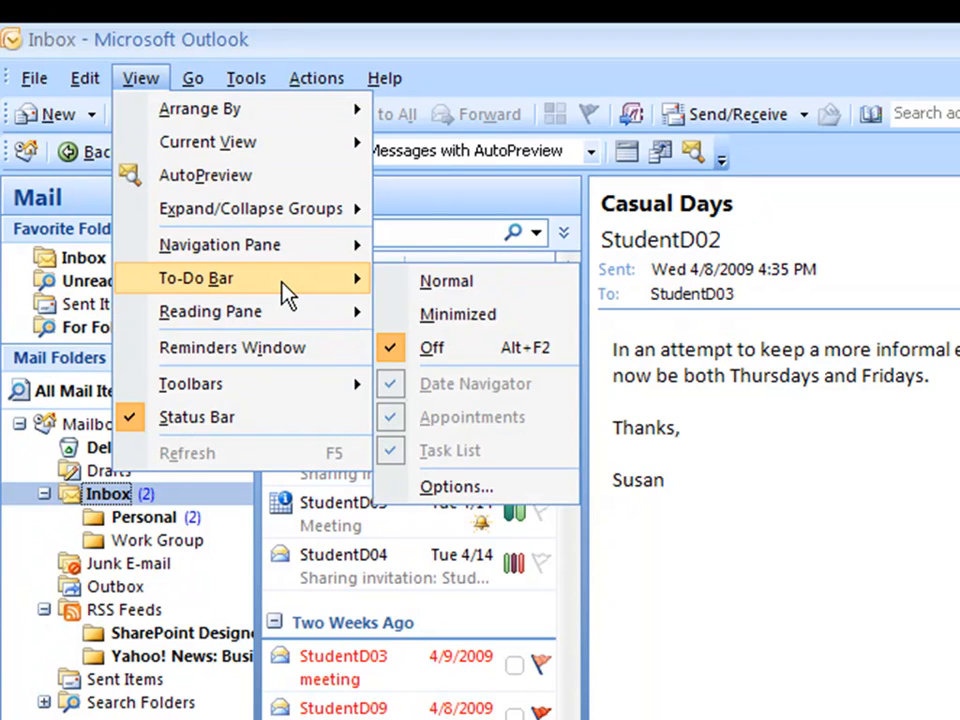
mouse_move(458, 314)
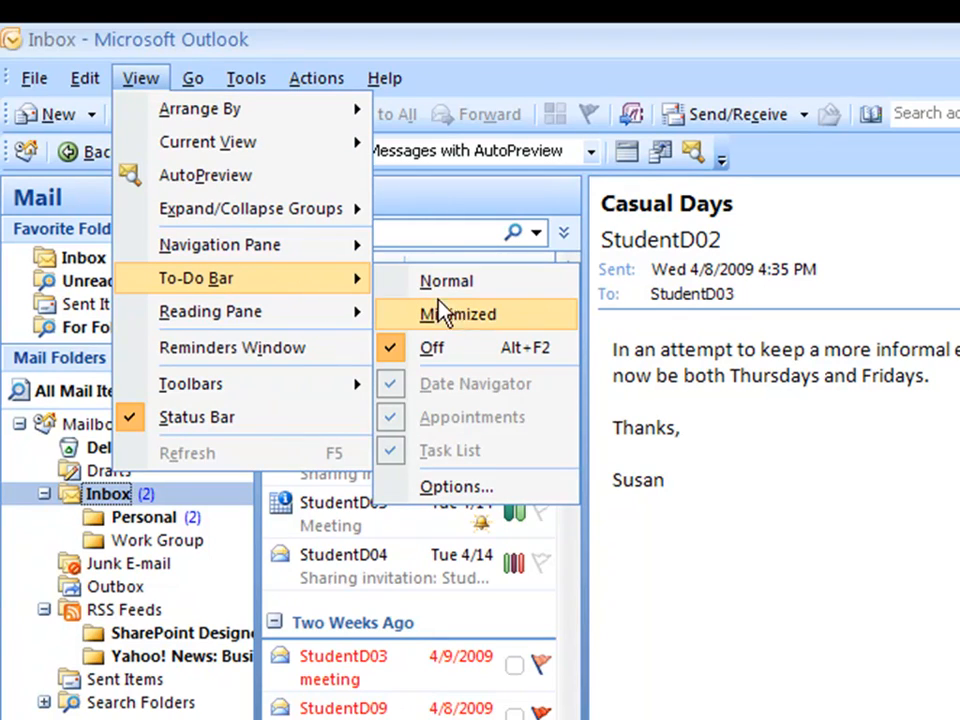
mouse_move(445, 347)
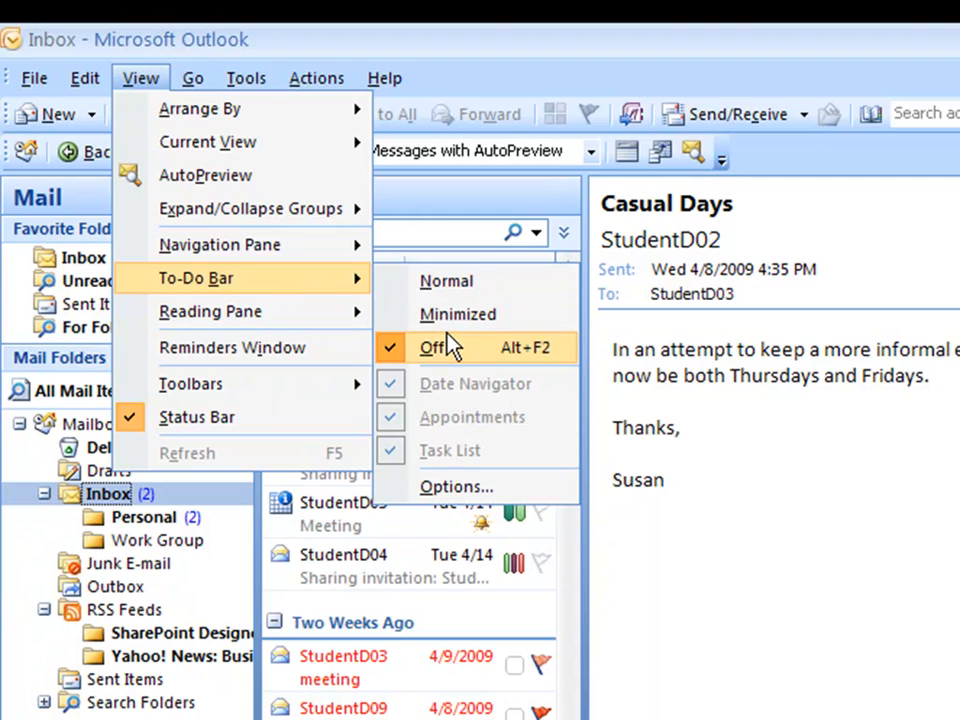
mouse_move(458, 314)
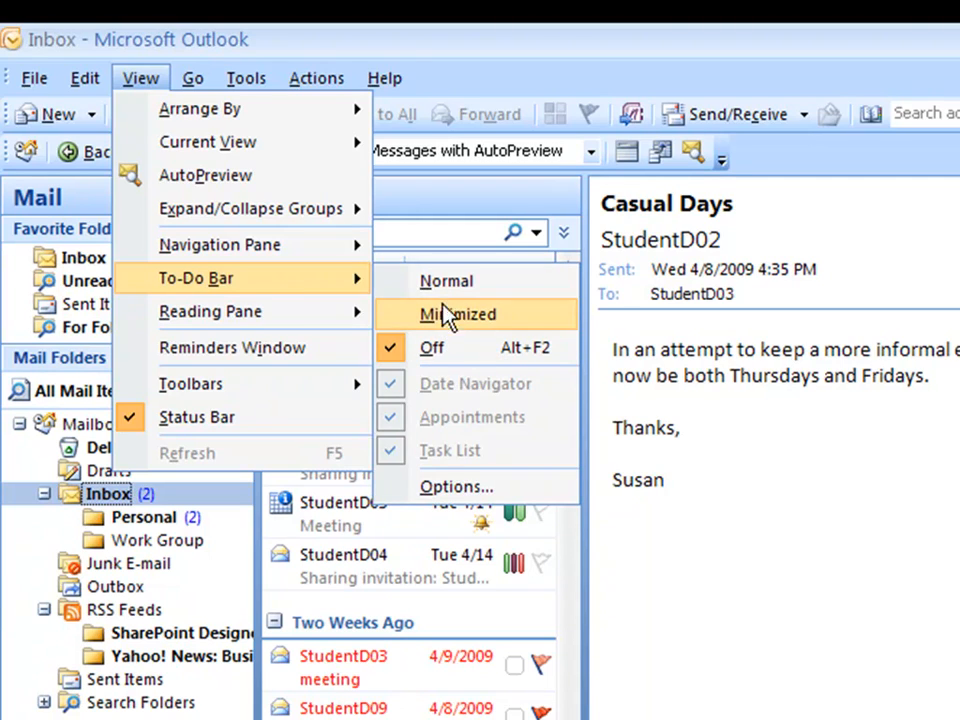
left_click(432, 347)
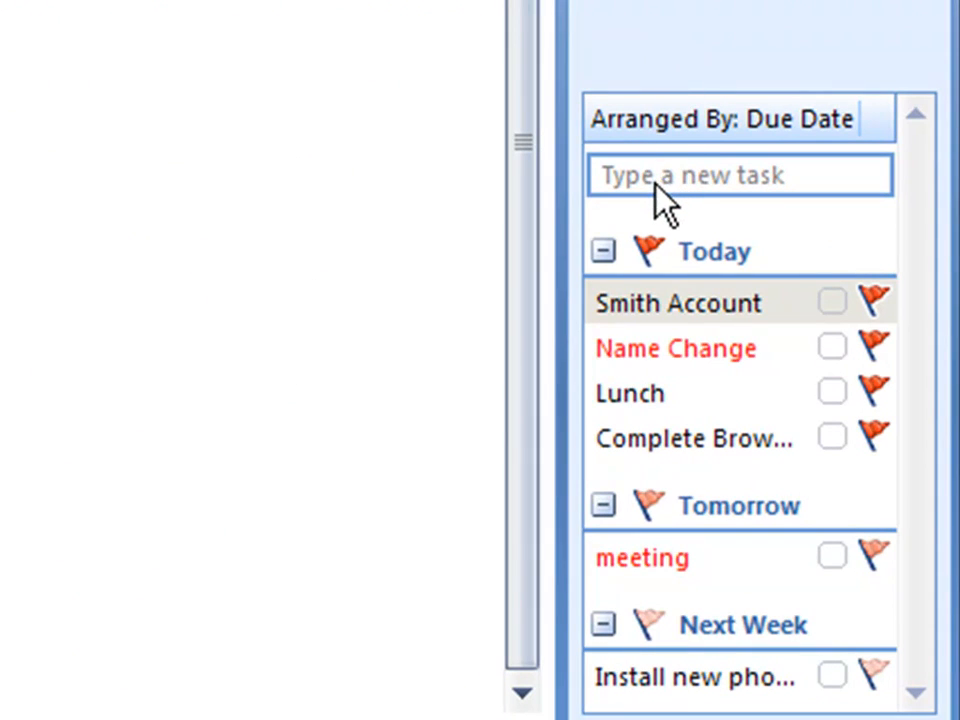
mouse_move(775, 230)
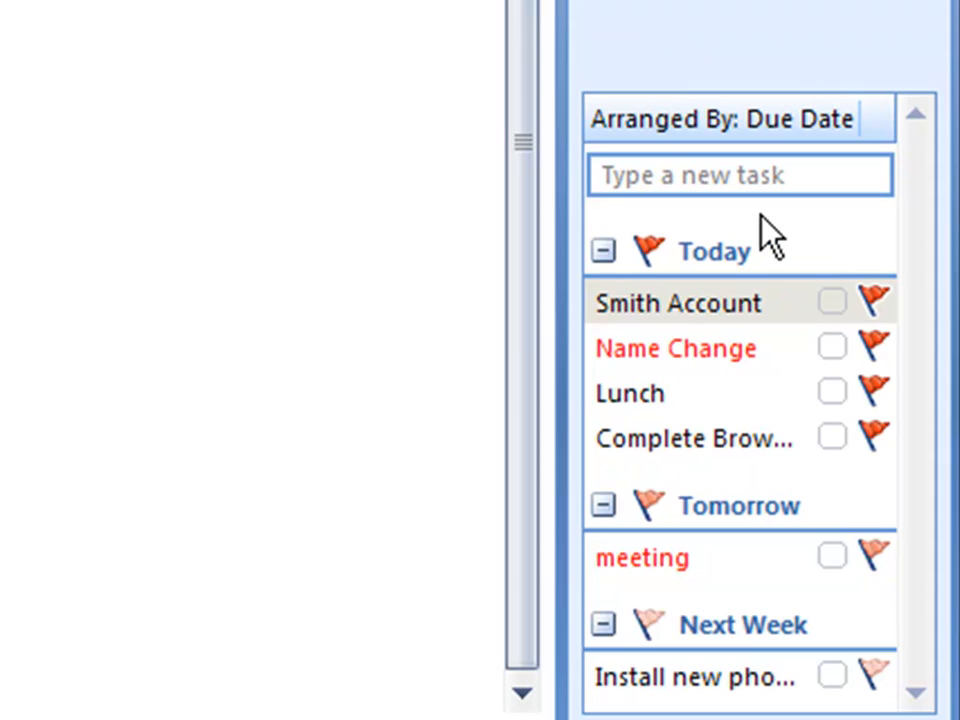
Add the to-do 'Edit TPS Reports' through the To-Do Bar's new task box
left_click(738, 174)
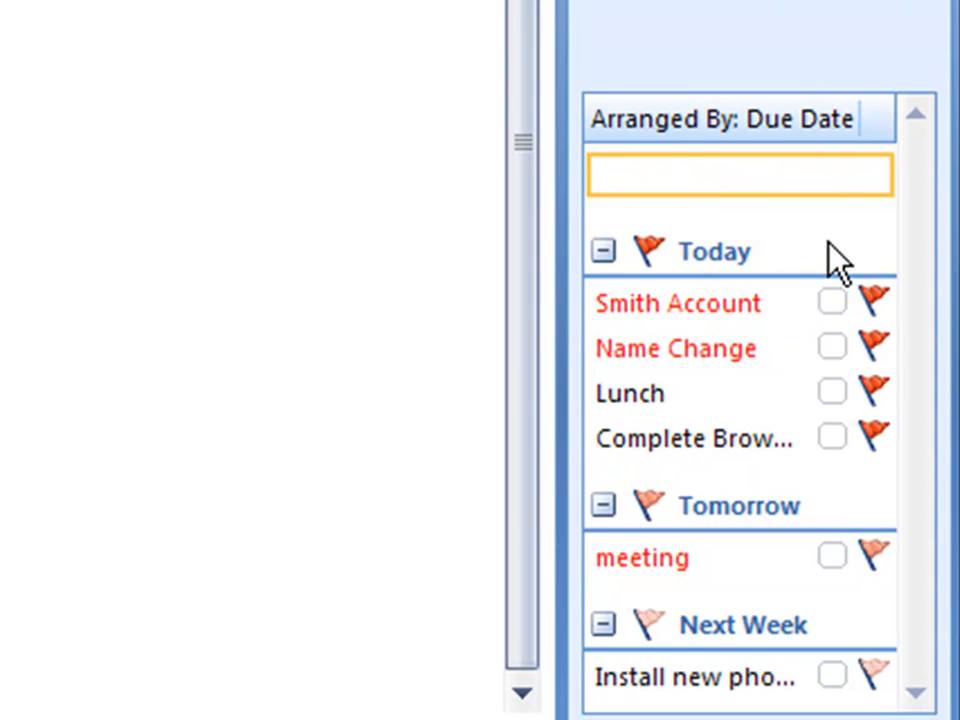
type("Edit")
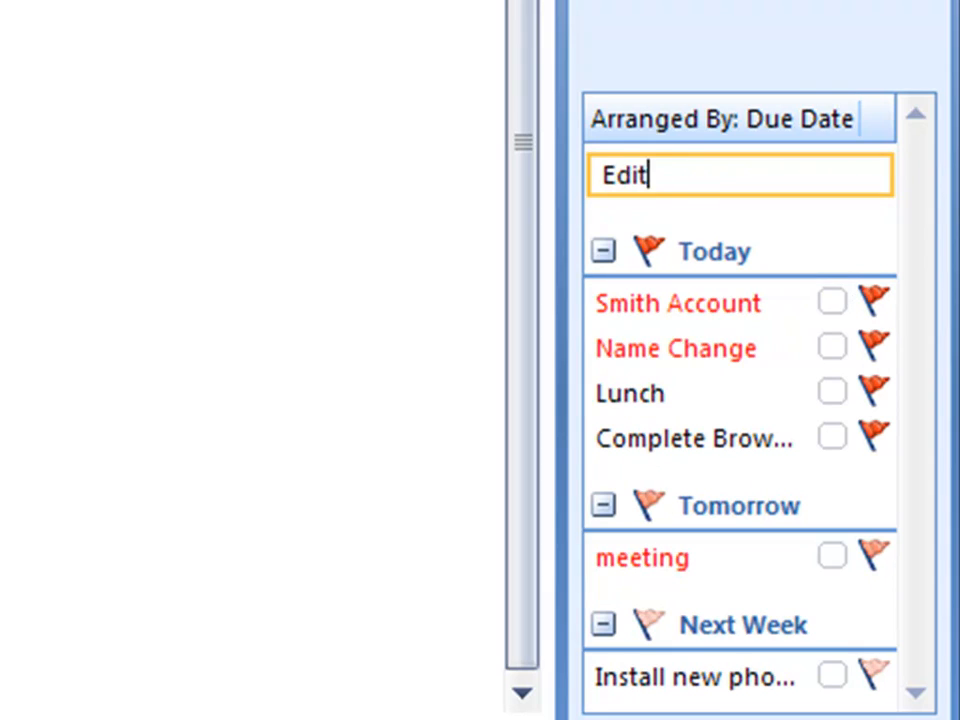
type("TPS")
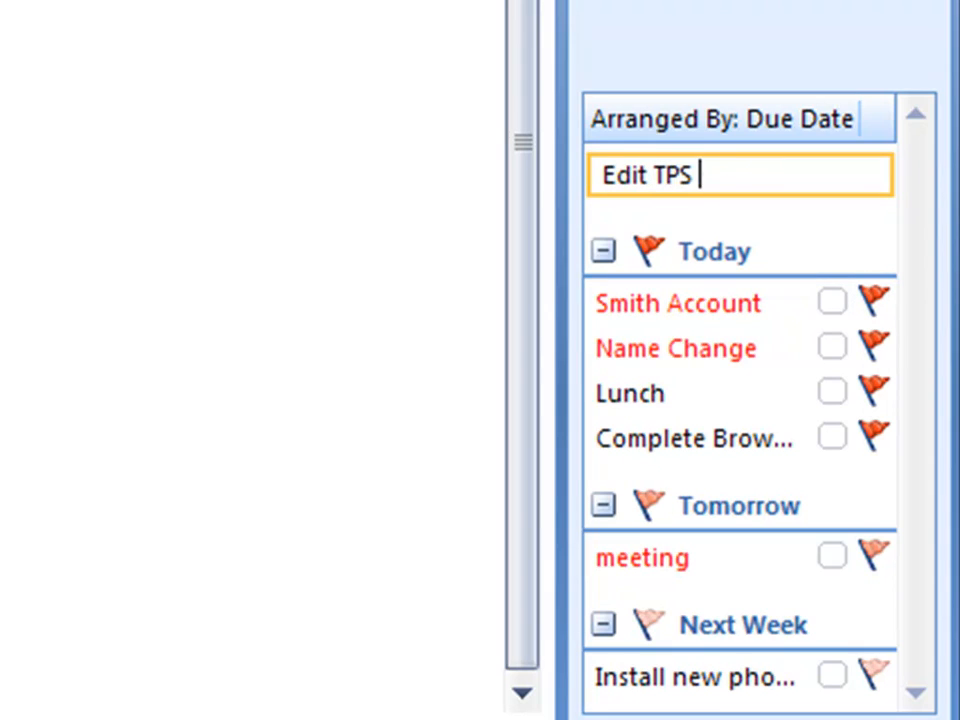
type("Reports")
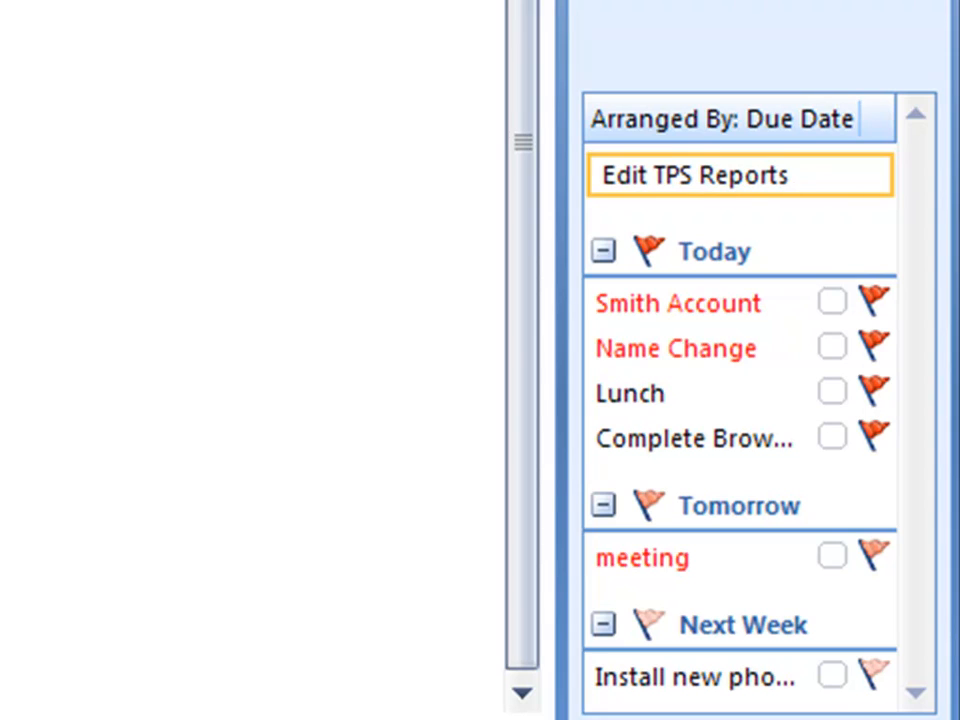
key("Return")
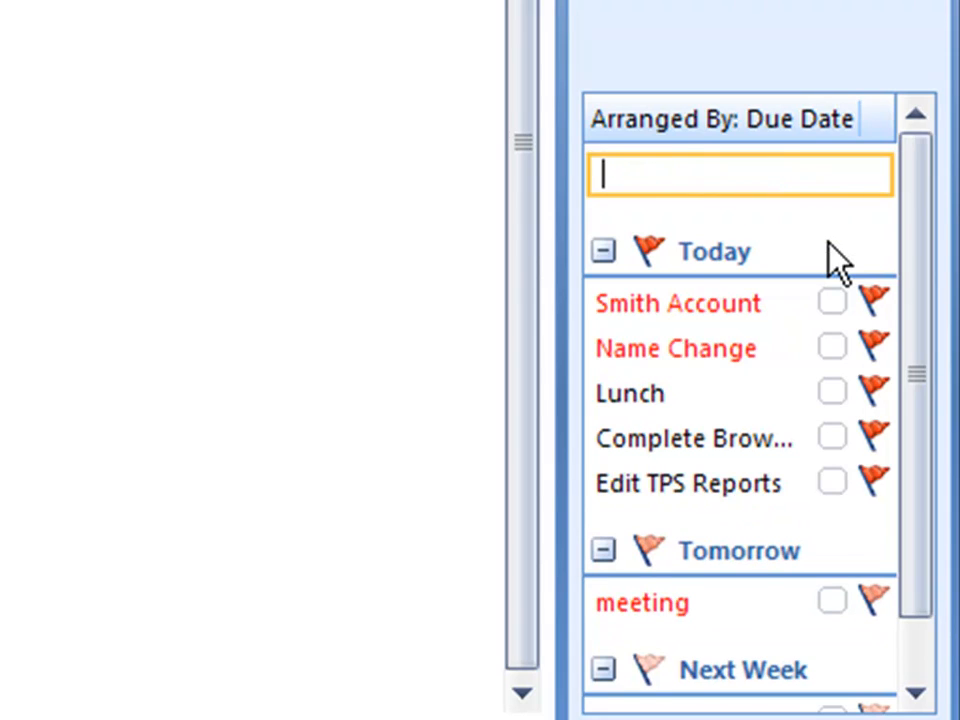
mouse_move(870, 390)
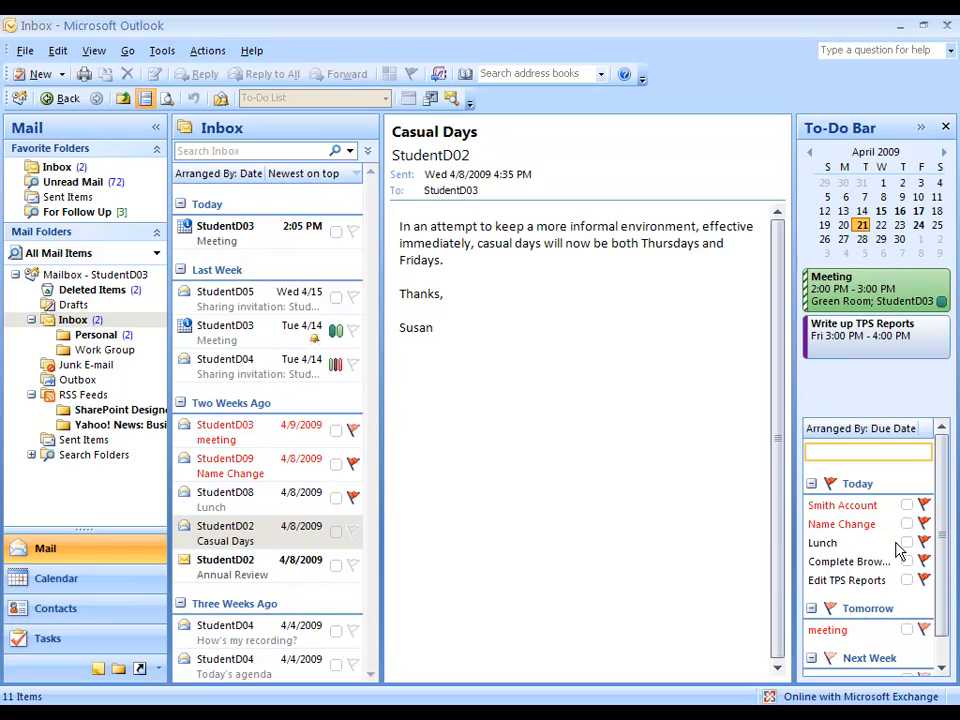
mouse_move(840, 530)
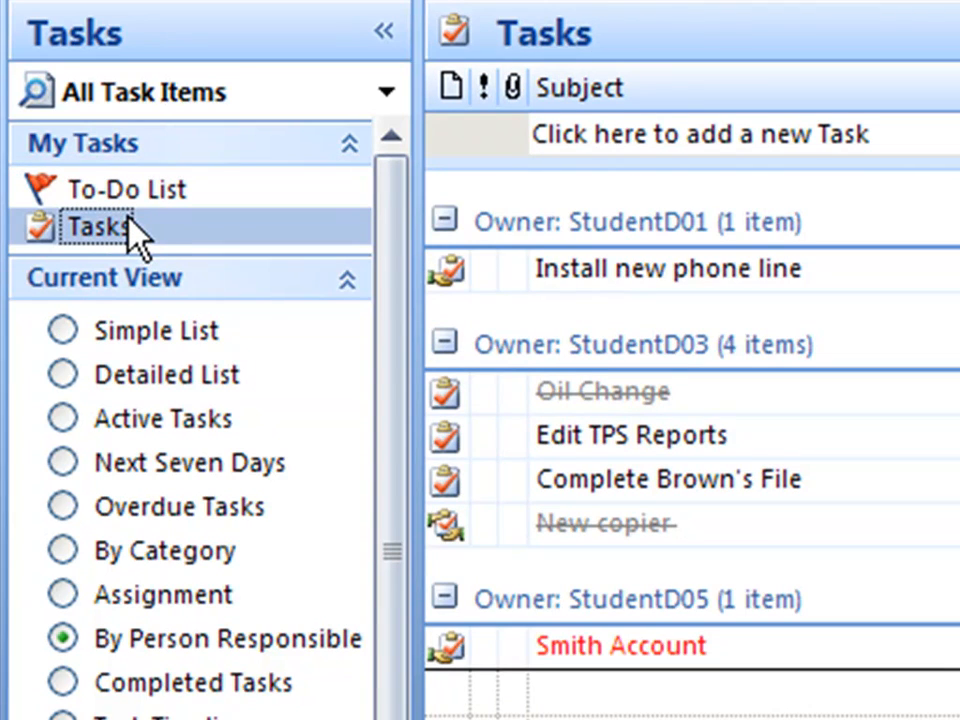
mouse_move(135, 240)
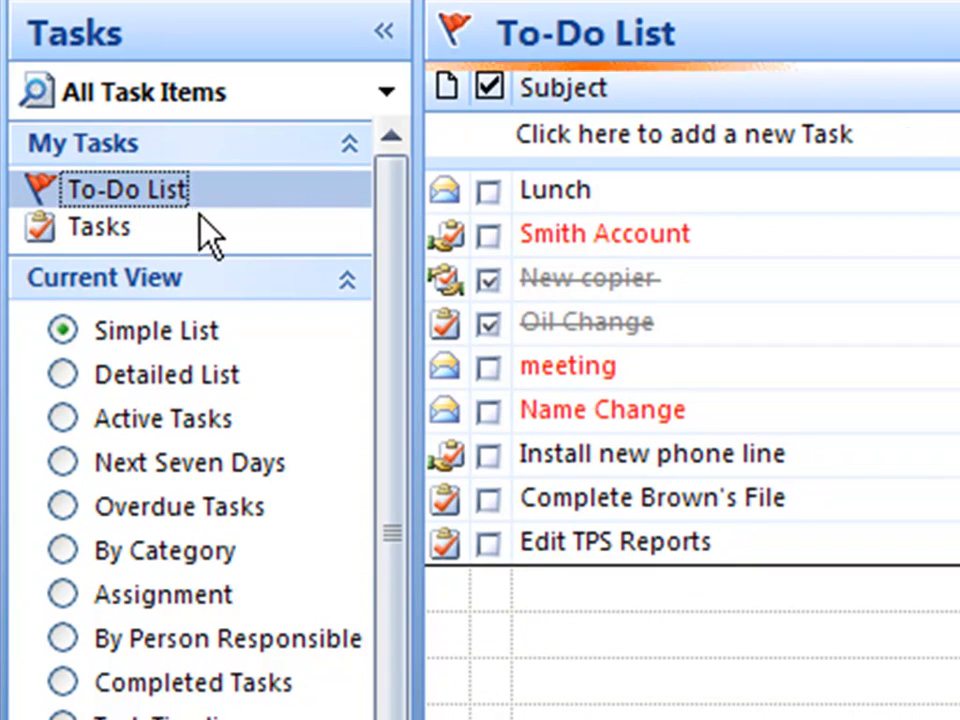
Add the task 'Write next set of TPS Reports' due tomorrow in the To-Do List
left_click(384, 32)
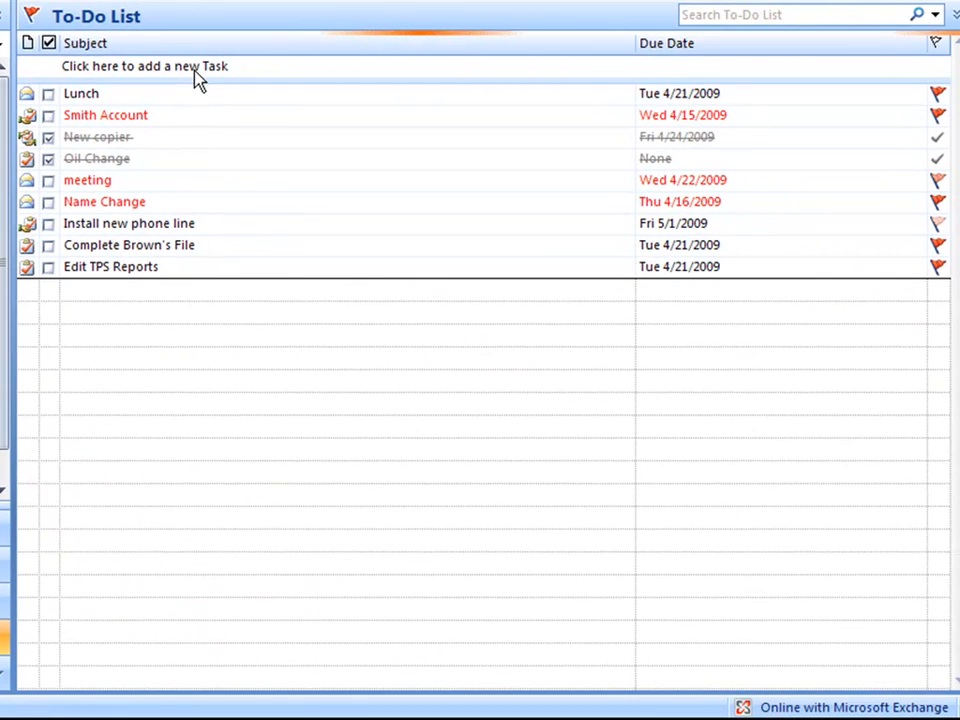
left_click(145, 66)
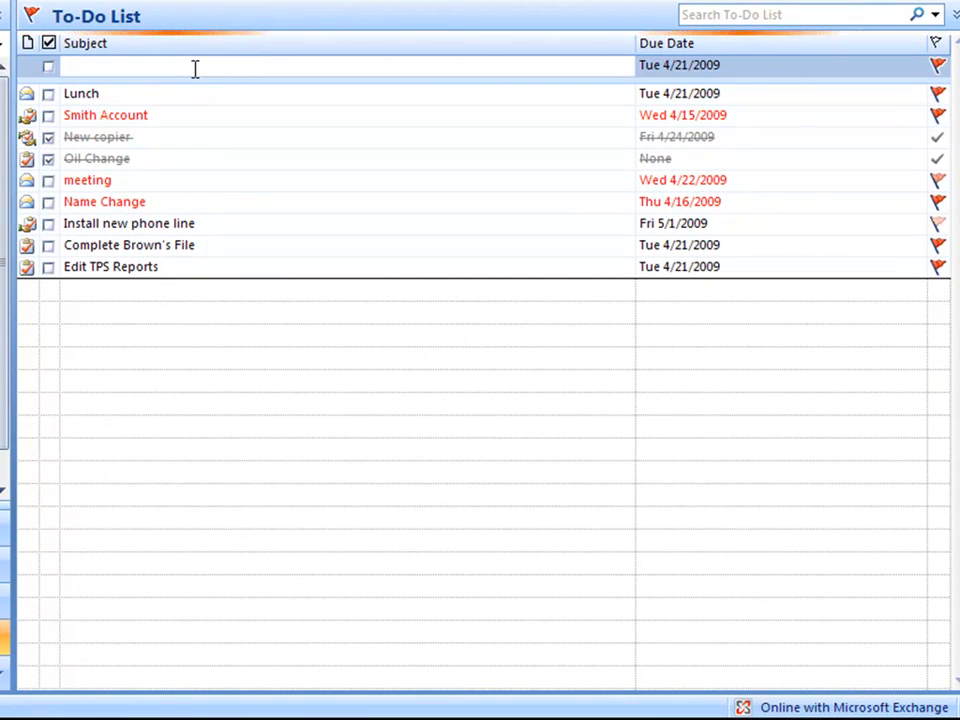
type("Wri")
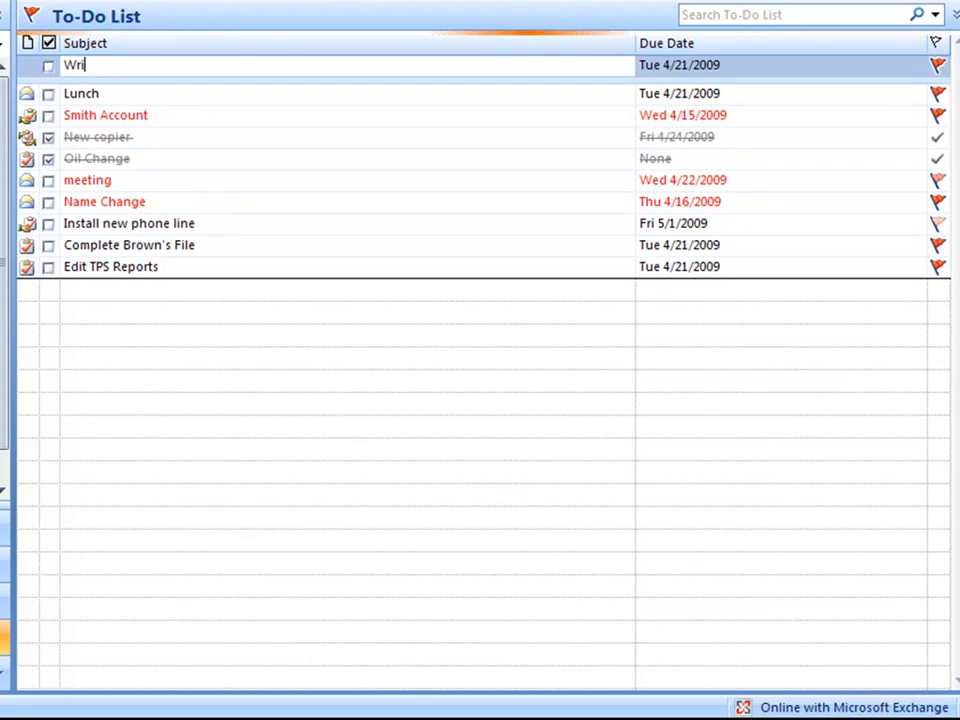
type("te next")
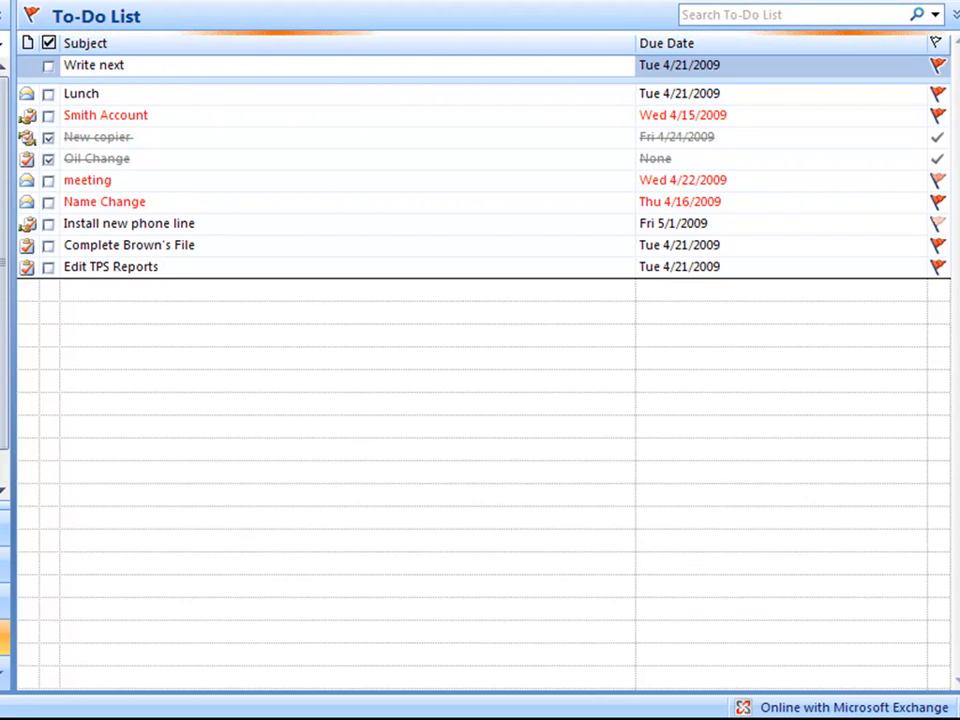
type("set of")
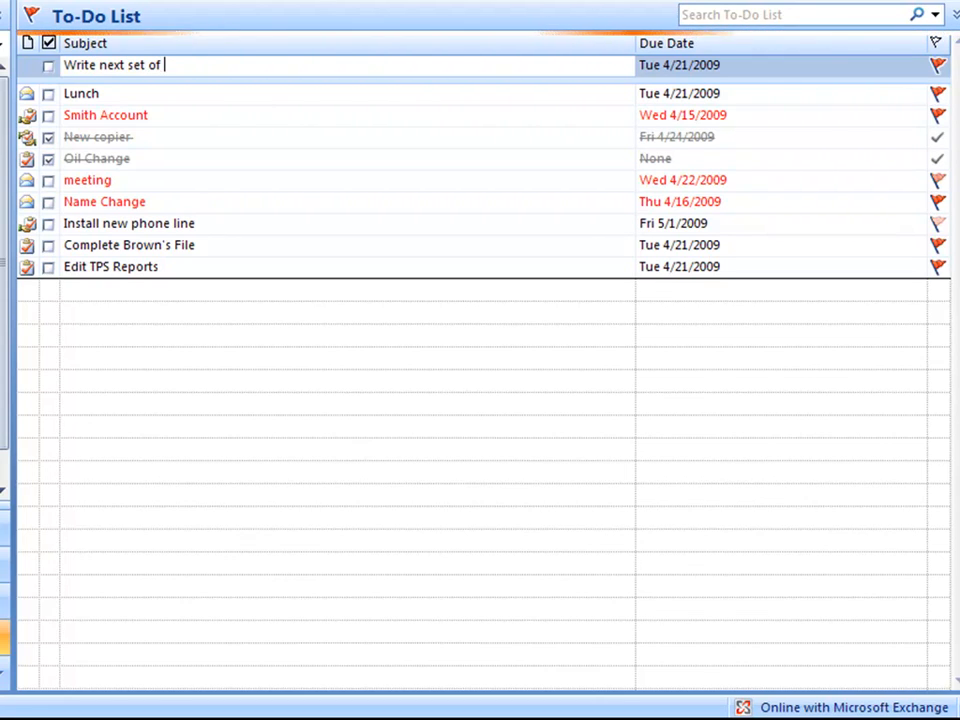
type("TPS")
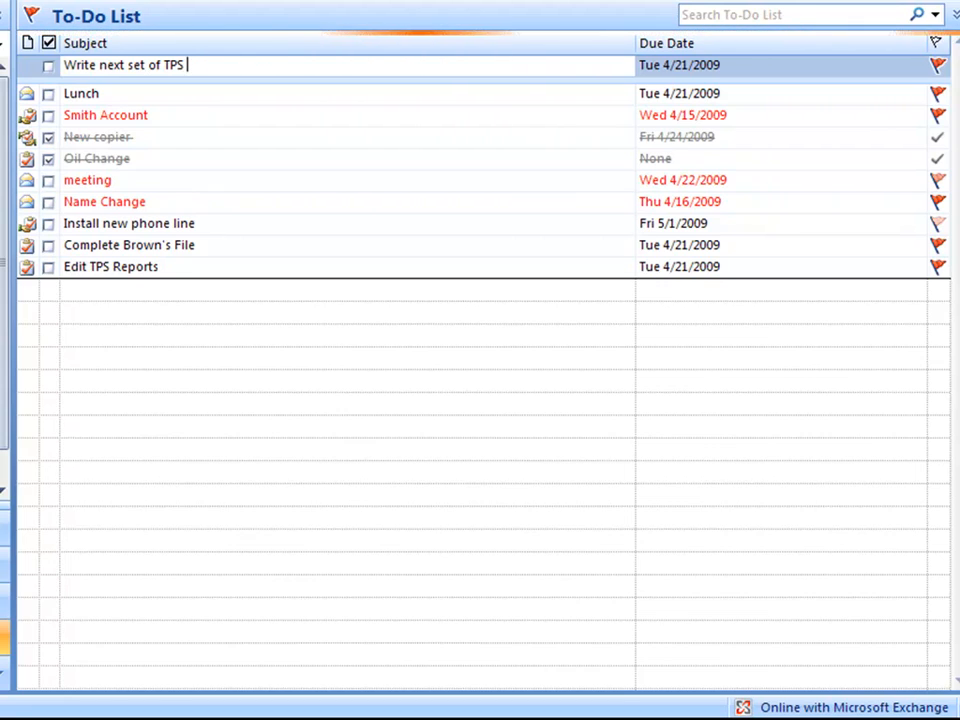
type("Reports")
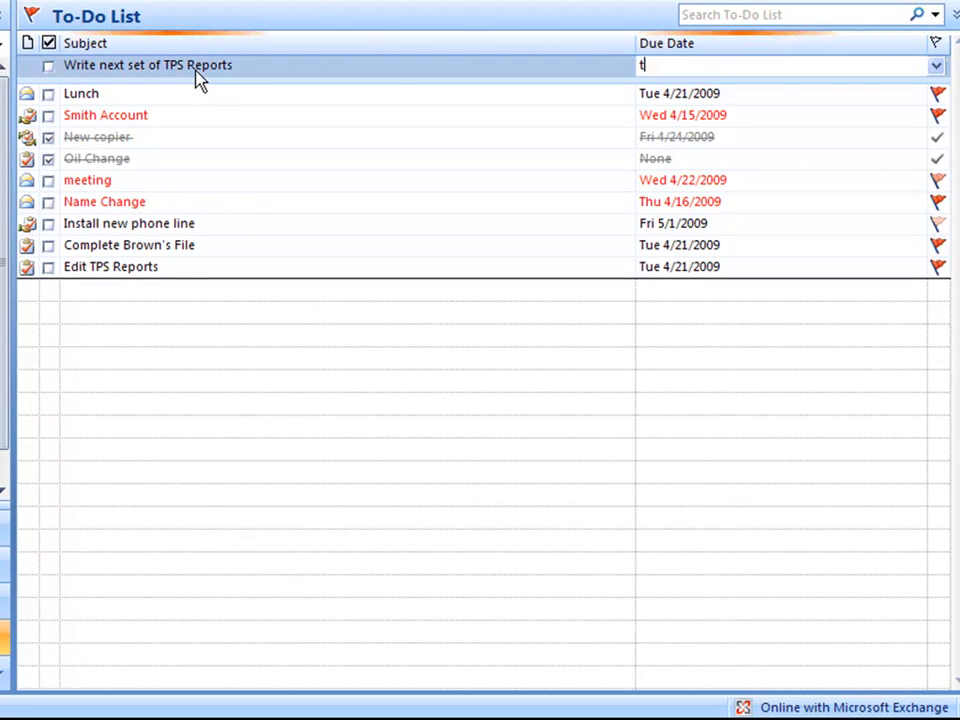
type("omorrow")
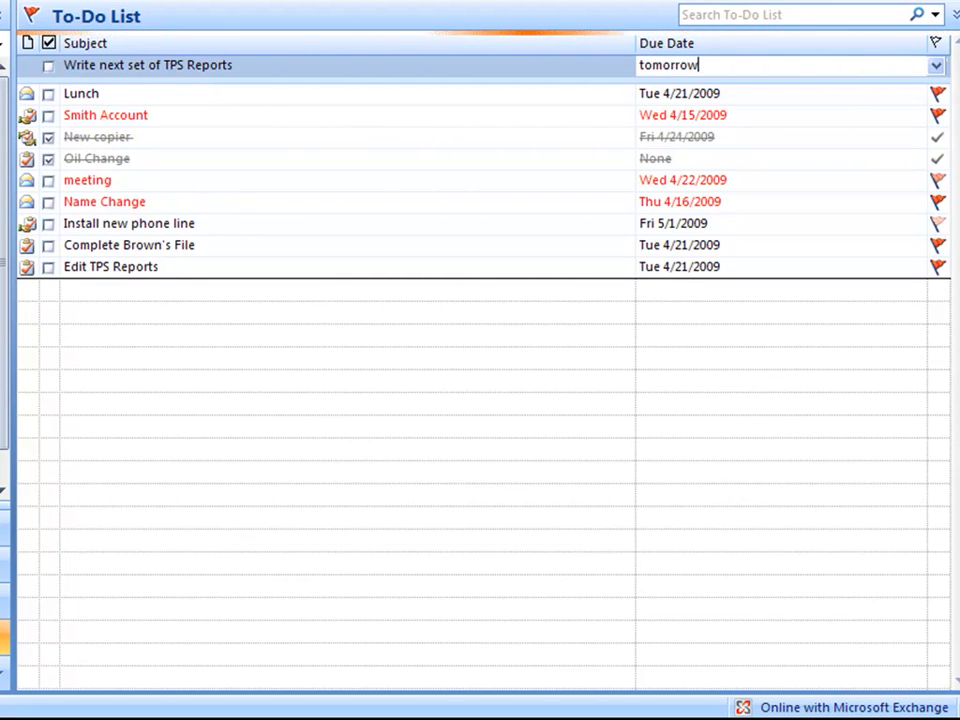
key("Return")
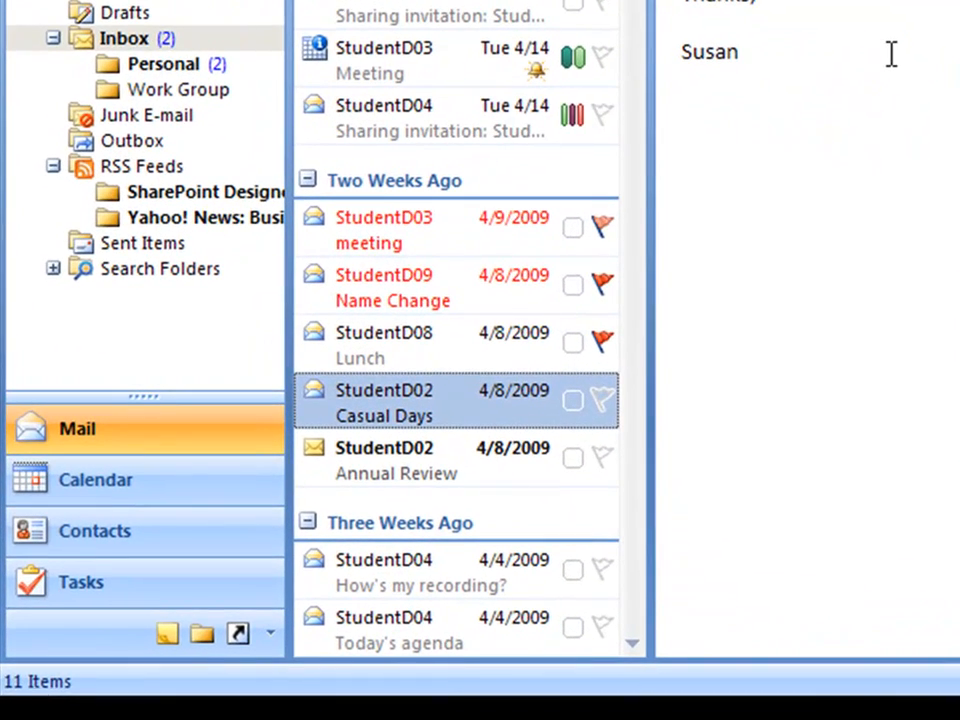
mouse_move(513, 424)
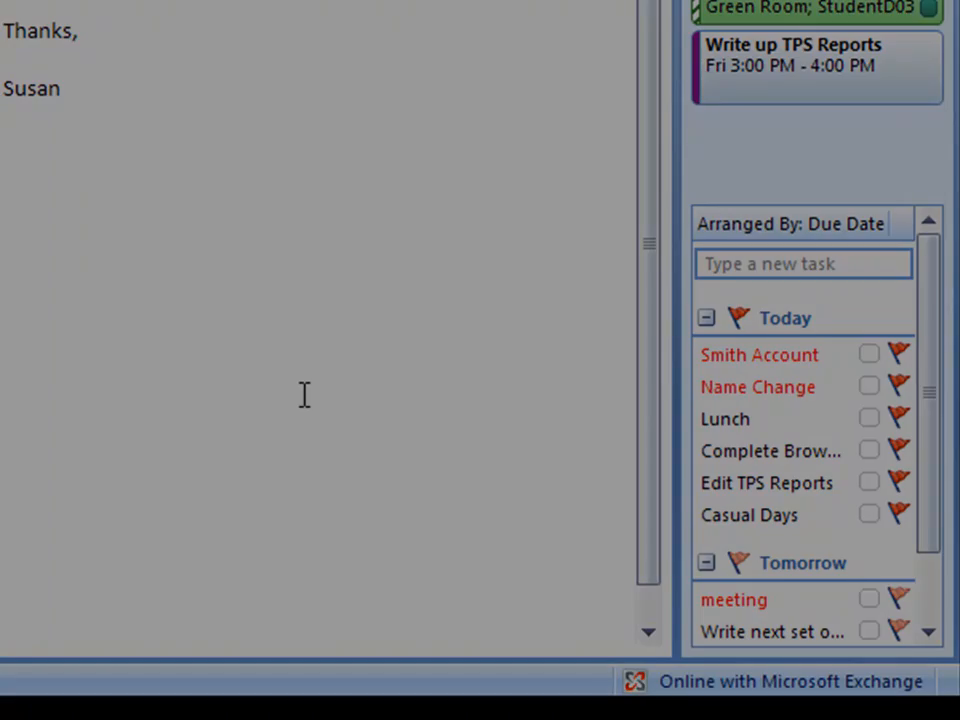
Switch from Mail to the Calendar view
left_click(56, 578)
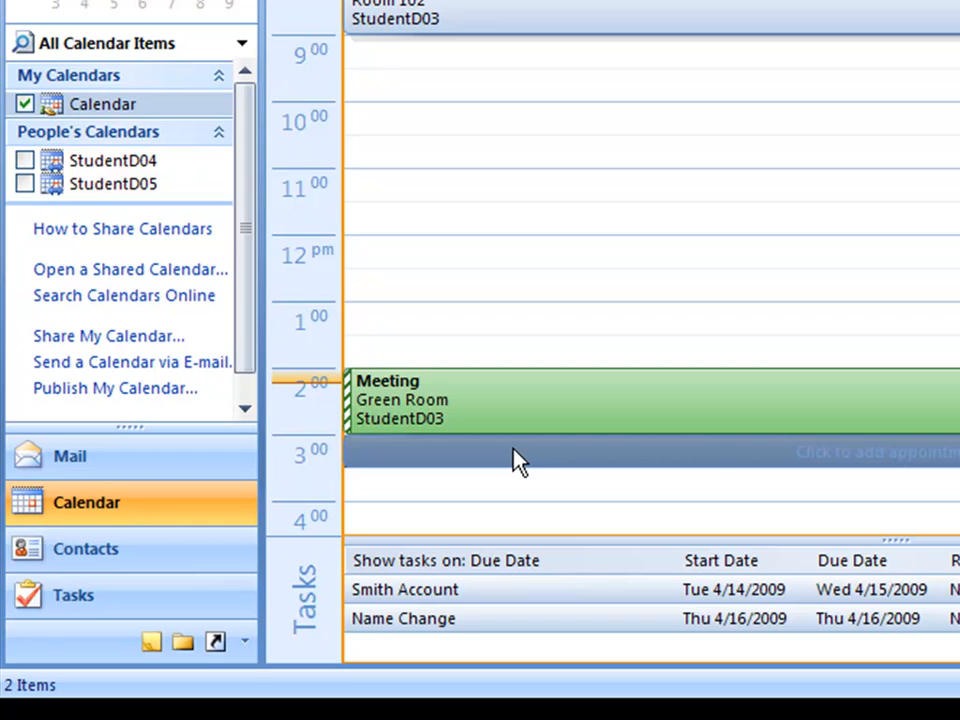
Add a 'Water plants' appointment at 3:00–3:30 pm, then return to Mail
type("W")
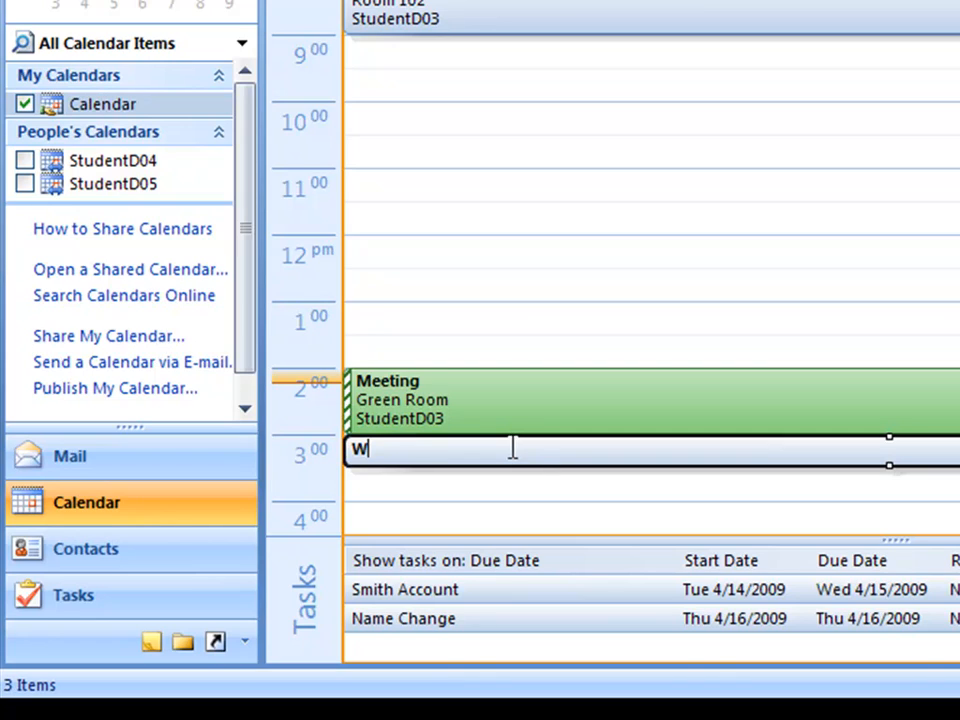
type("ater plant")
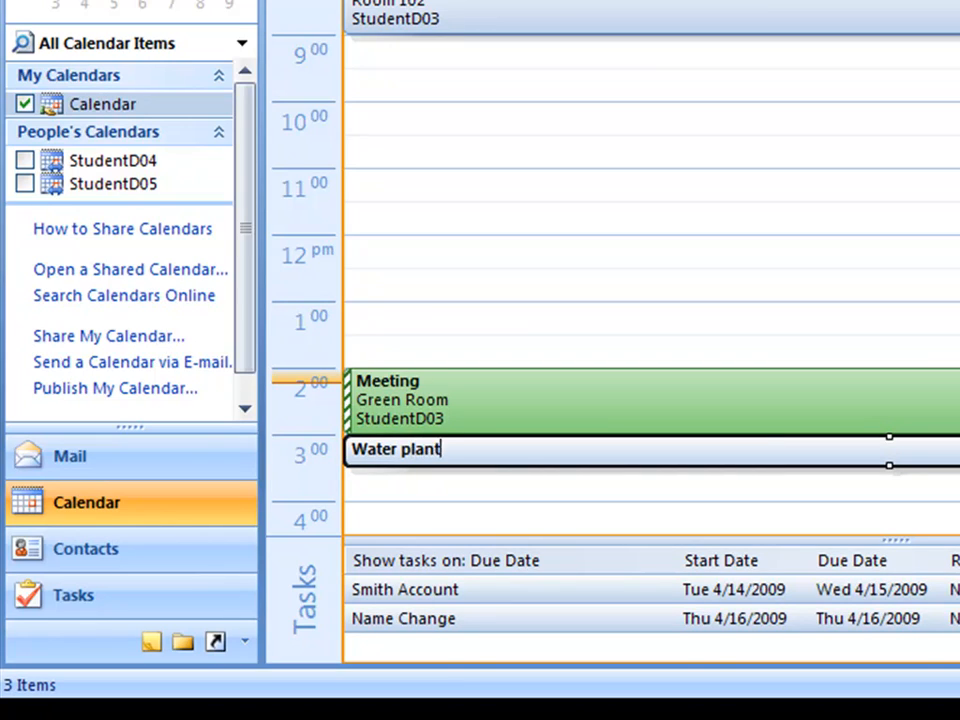
type("s")
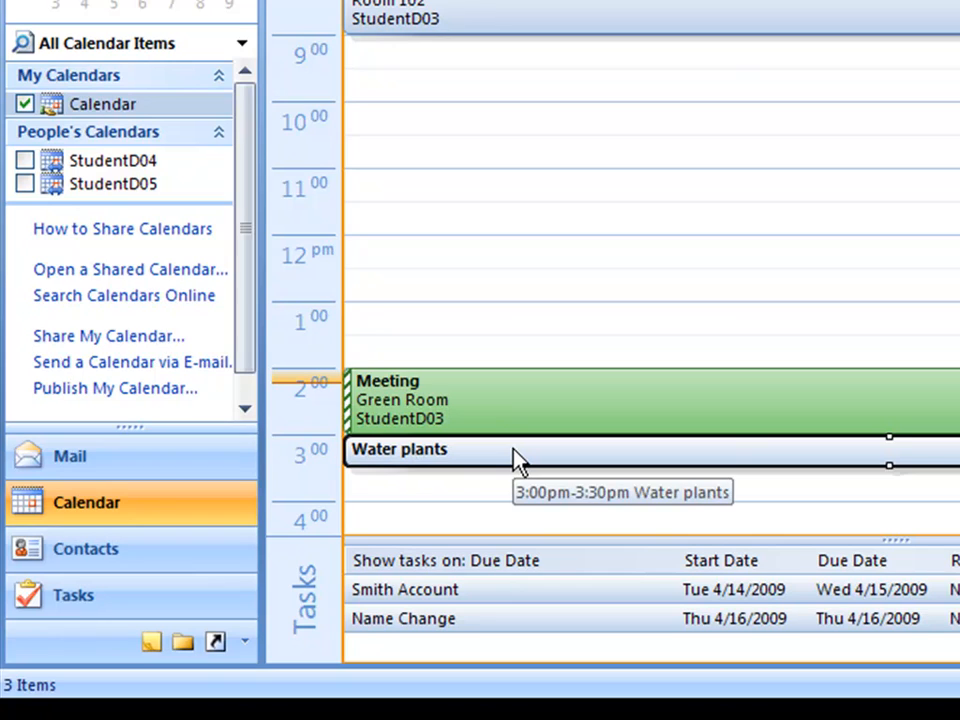
mouse_move(570, 300)
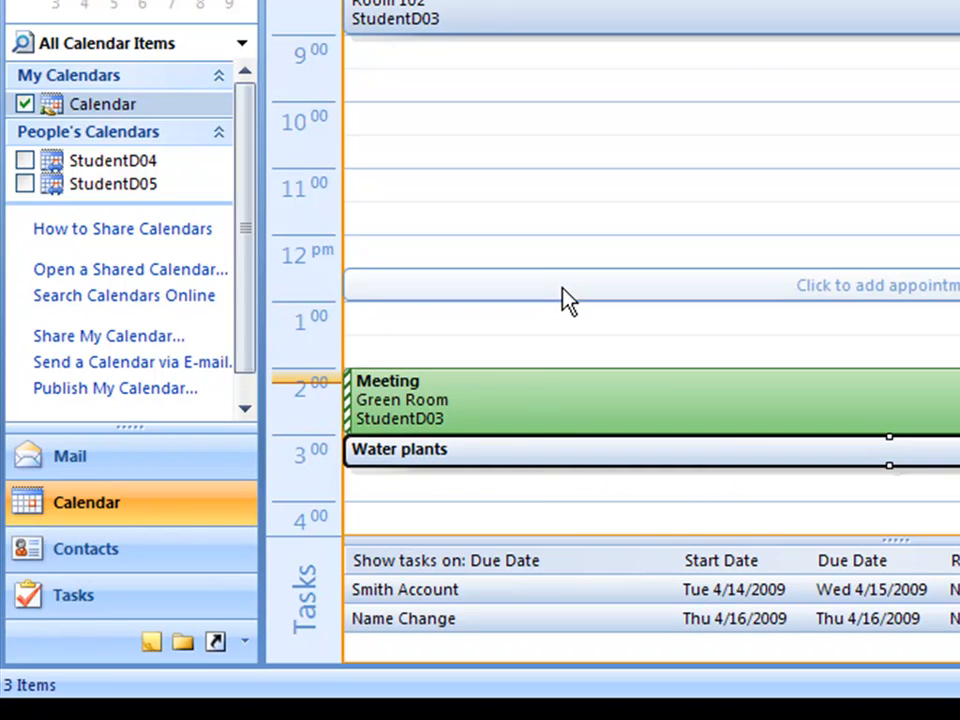
mouse_move(490, 455)
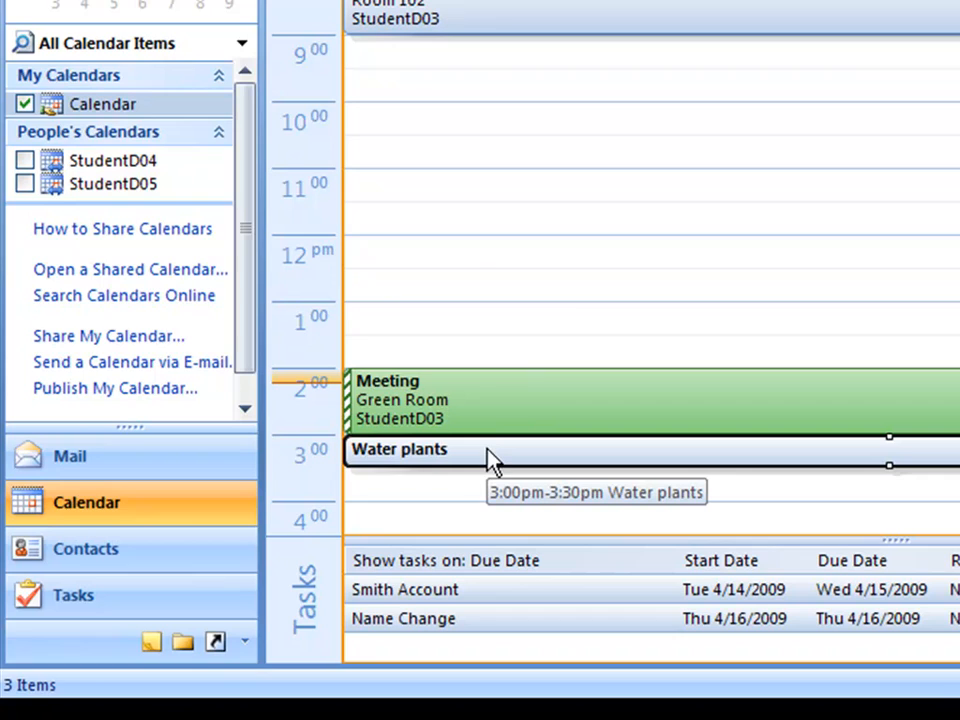
mouse_move(180, 470)
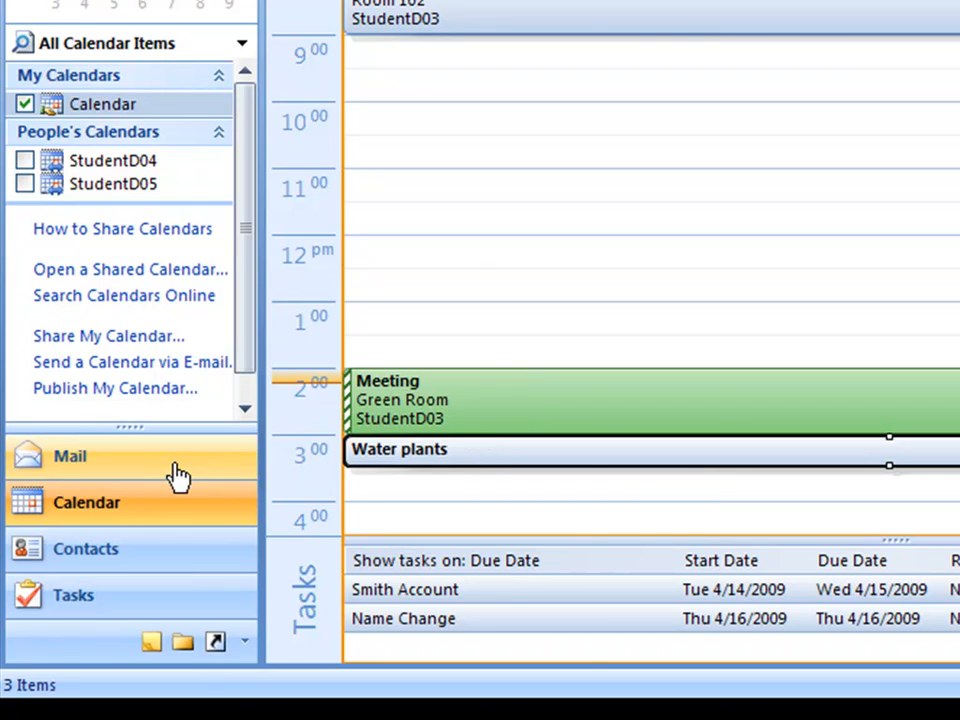
left_click(68, 456)
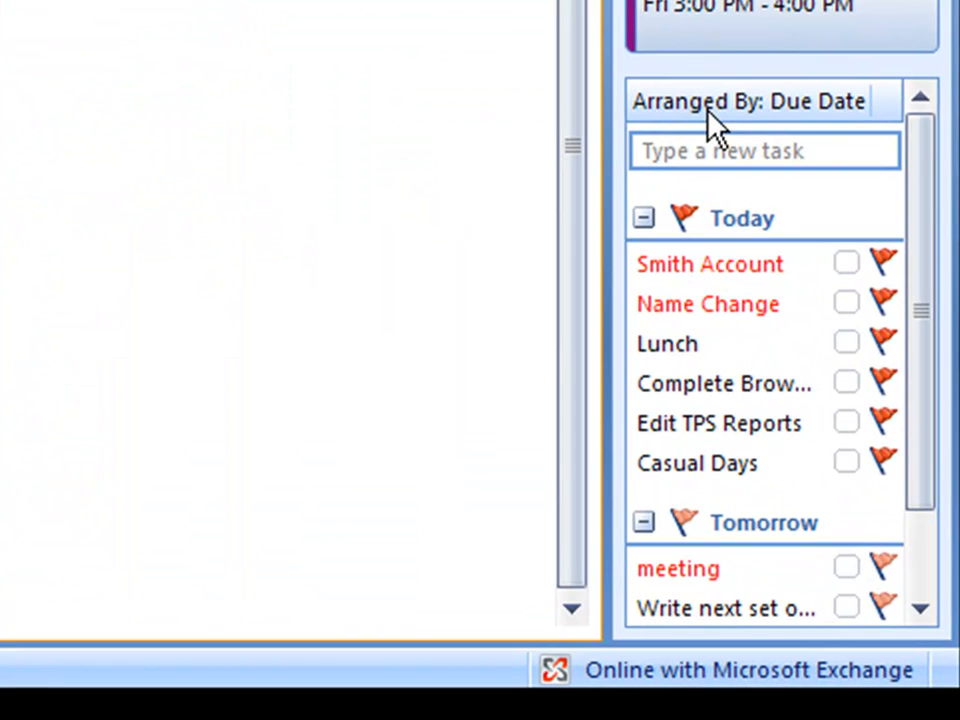
left_click(748, 101)
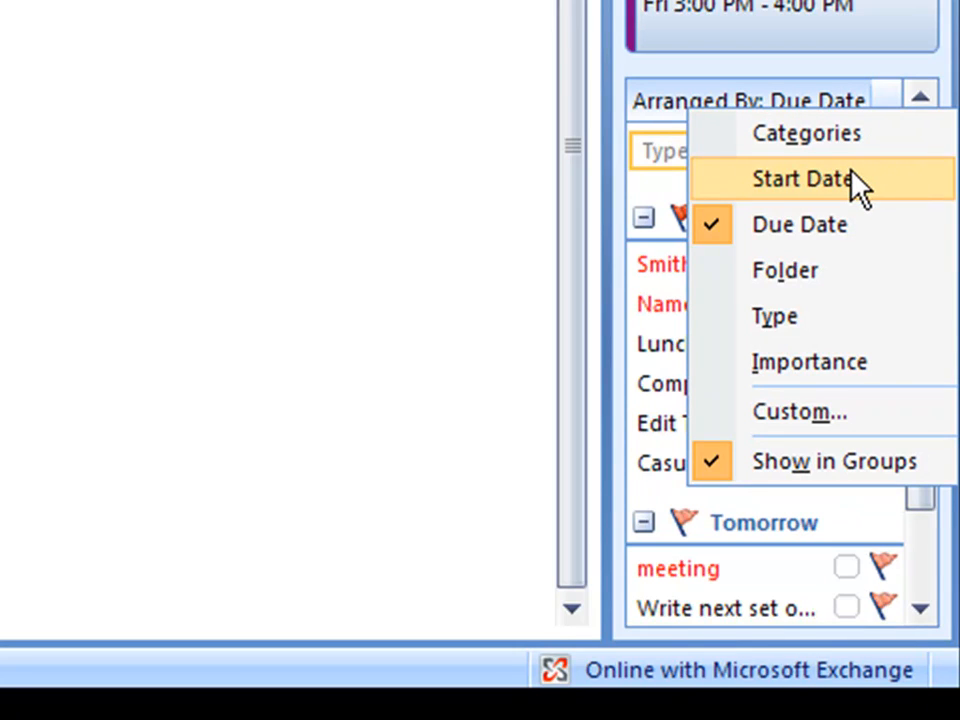
mouse_move(860, 362)
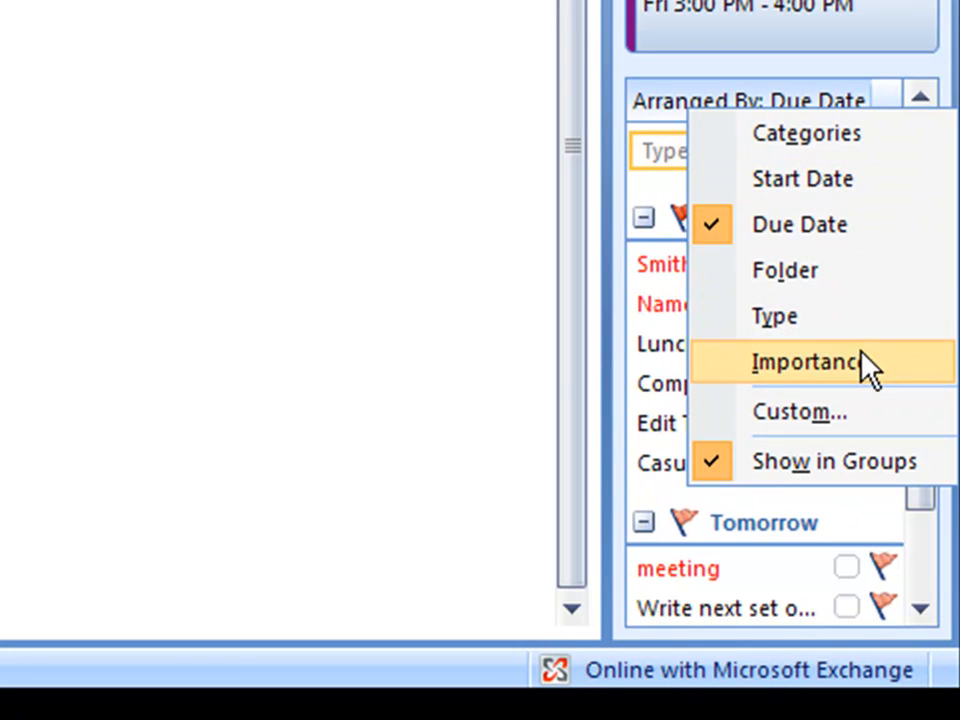
left_click(805, 362)
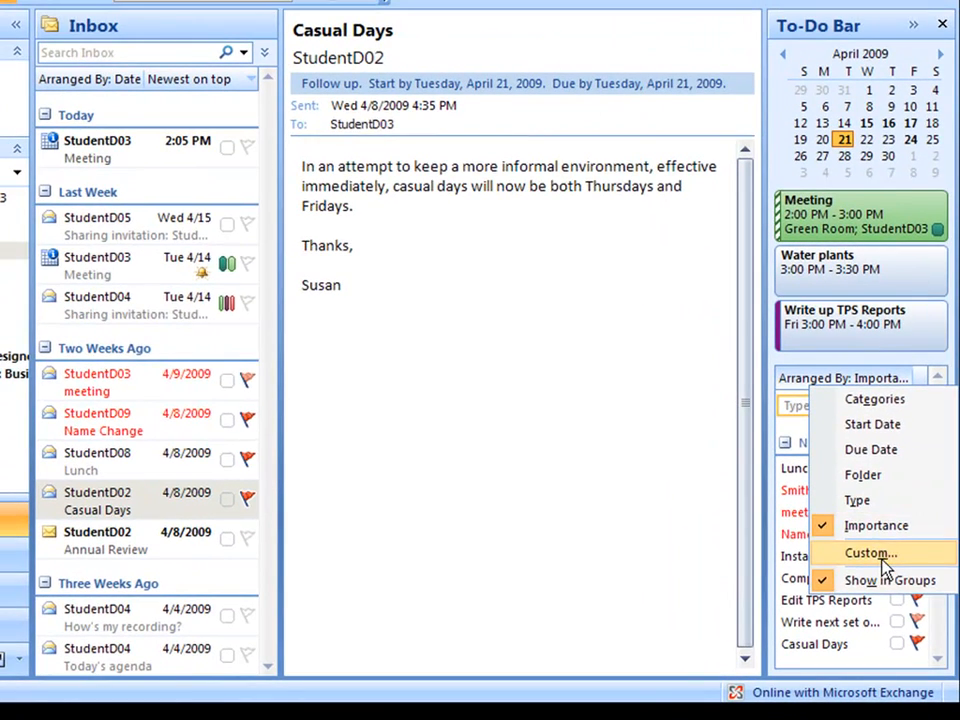
left_click(866, 553)
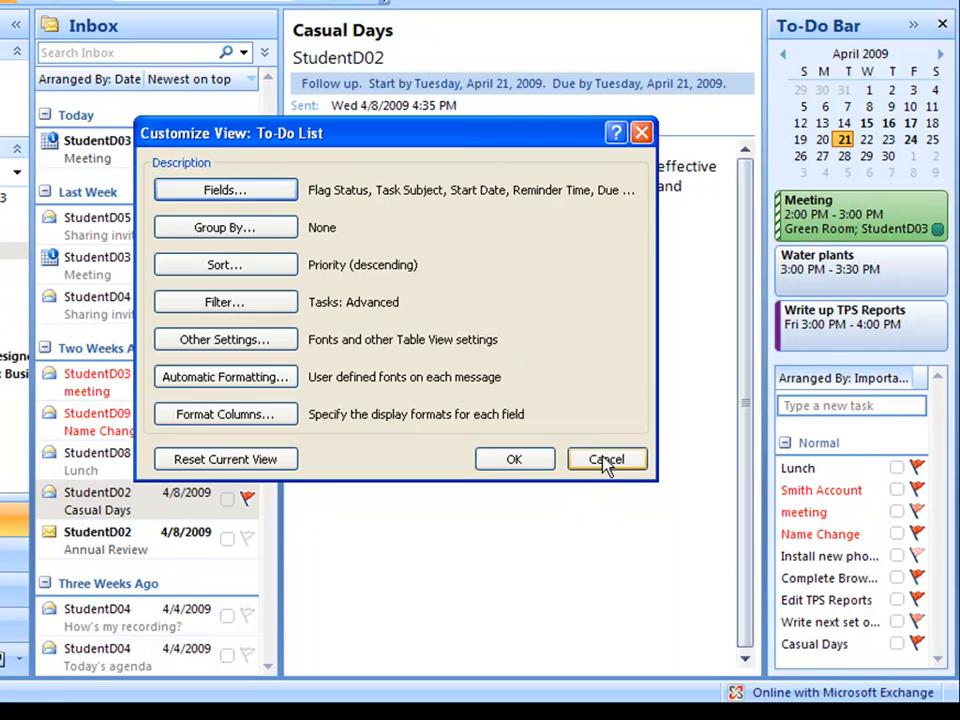
left_click(606, 459)
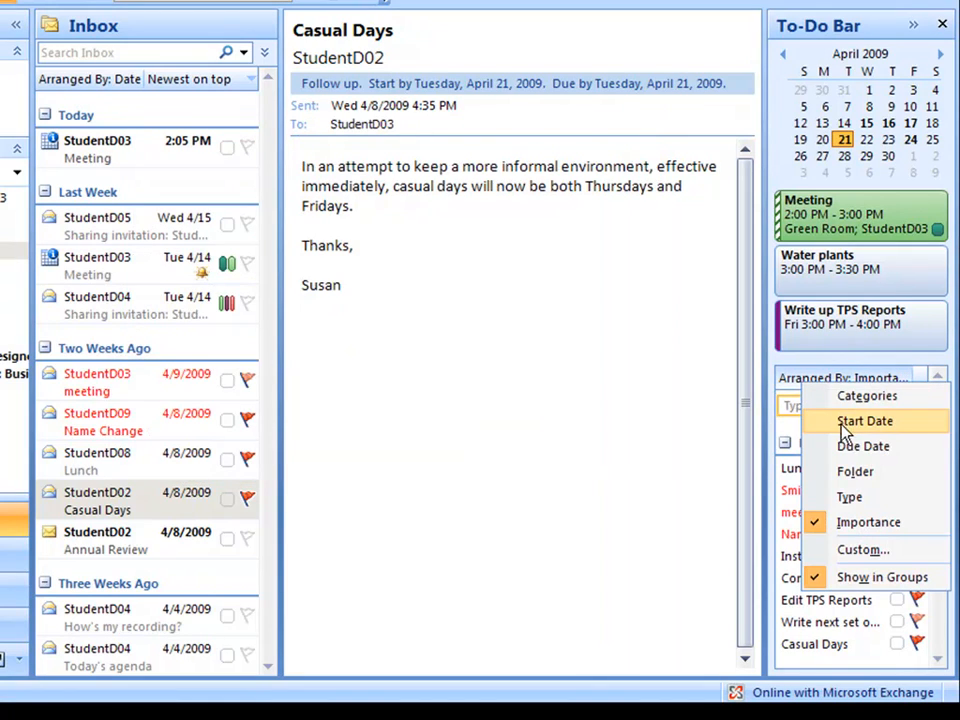
left_click(862, 446)
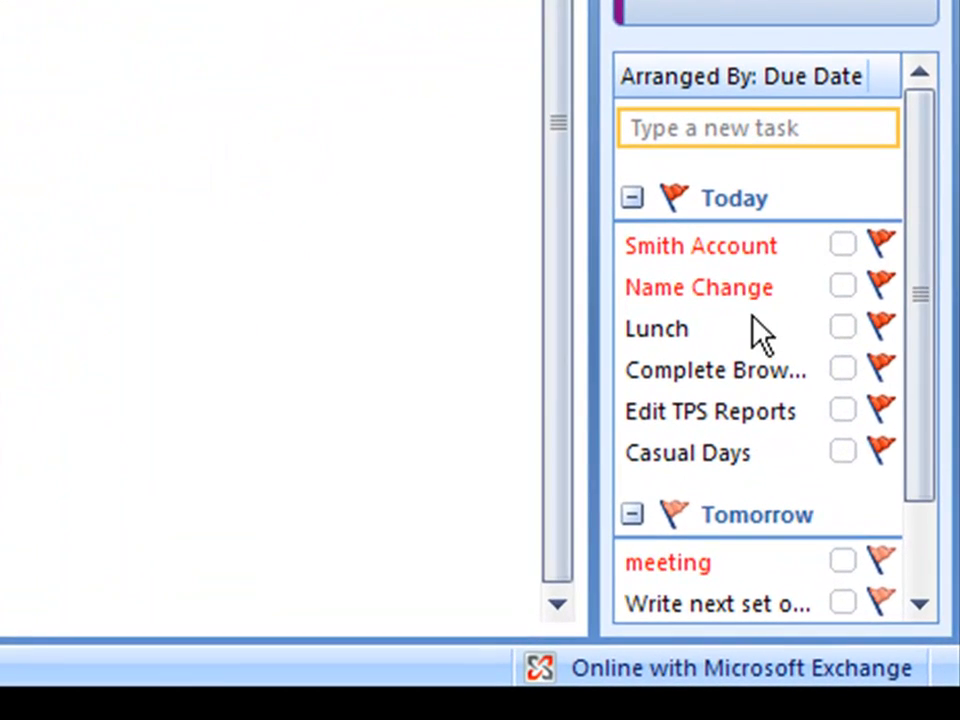
Collapse the Today, Tomorrow and Next Week to-do groups
left_click(631, 197)
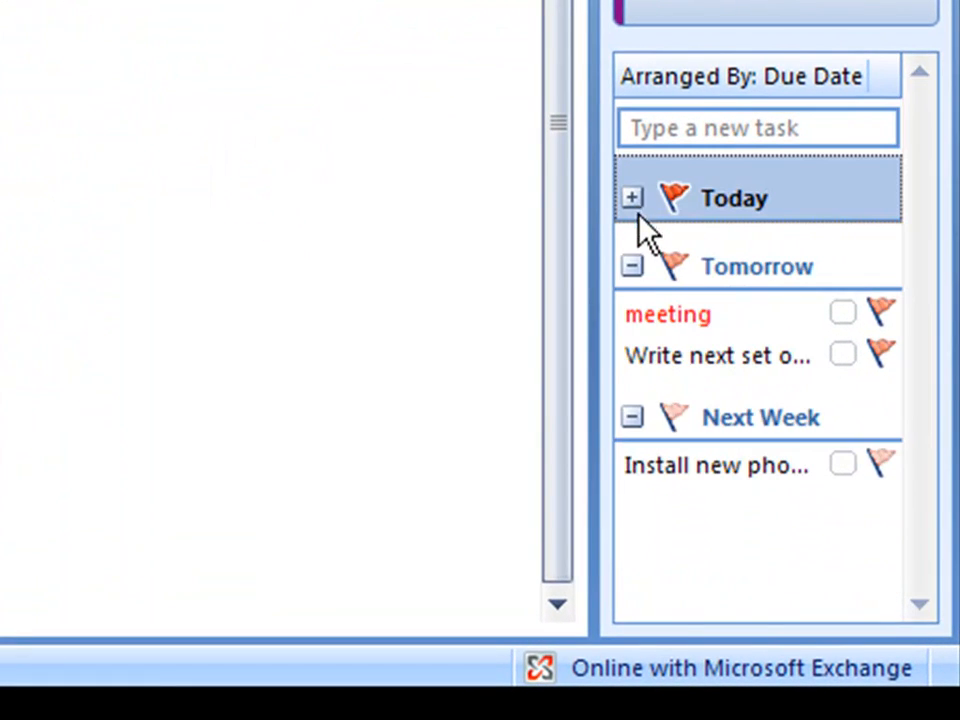
left_click(631, 266)
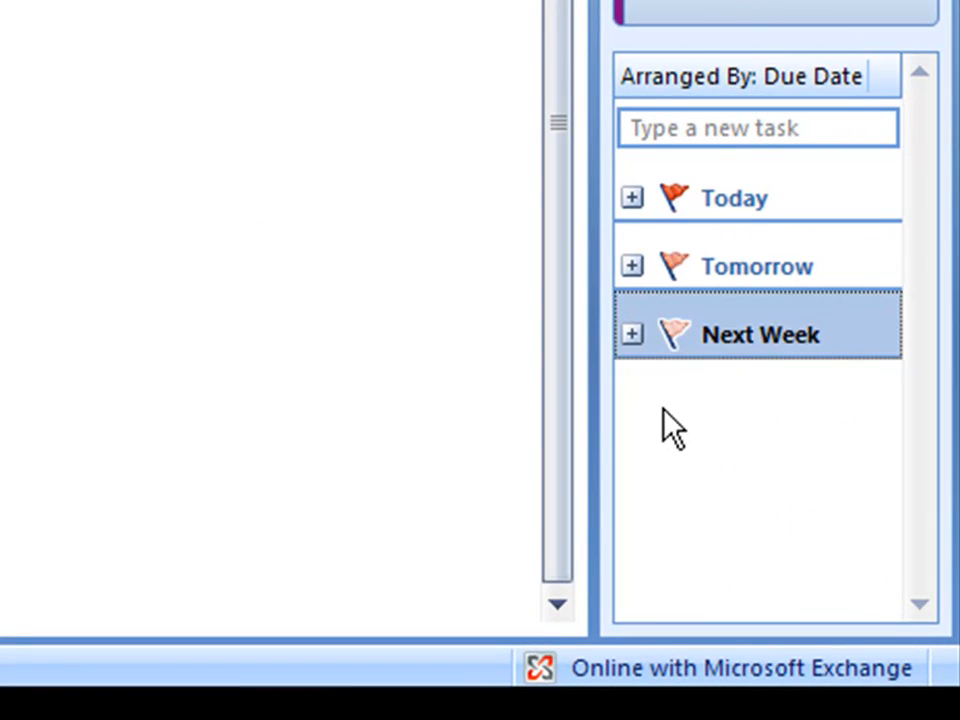
left_click(631, 334)
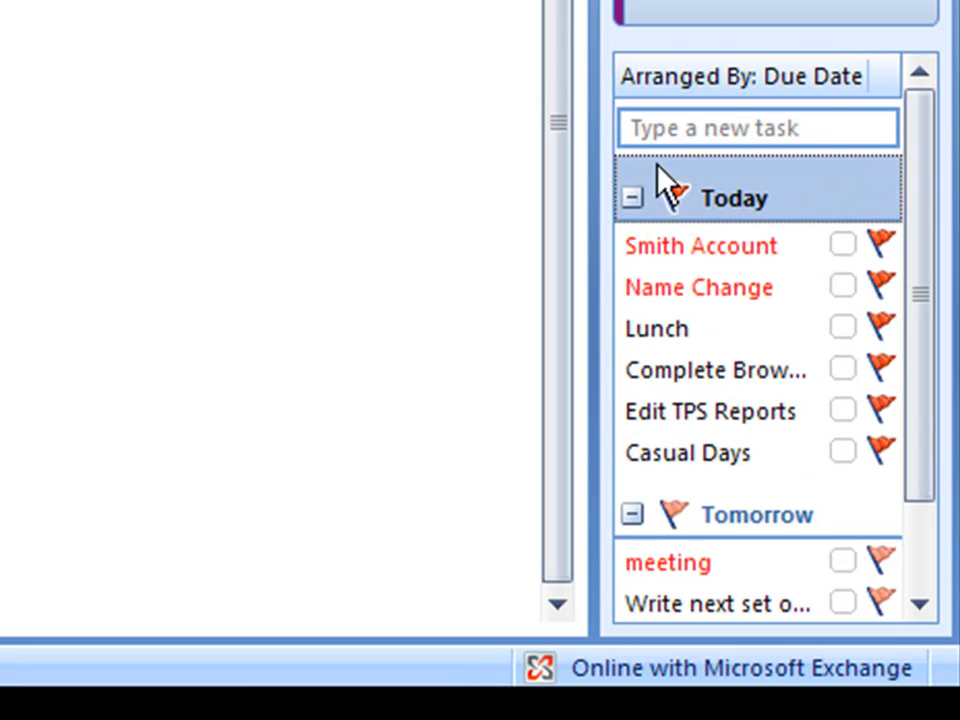
Turn off Show in Groups under Arranged By for a flat due-date list
left_click(744, 76)
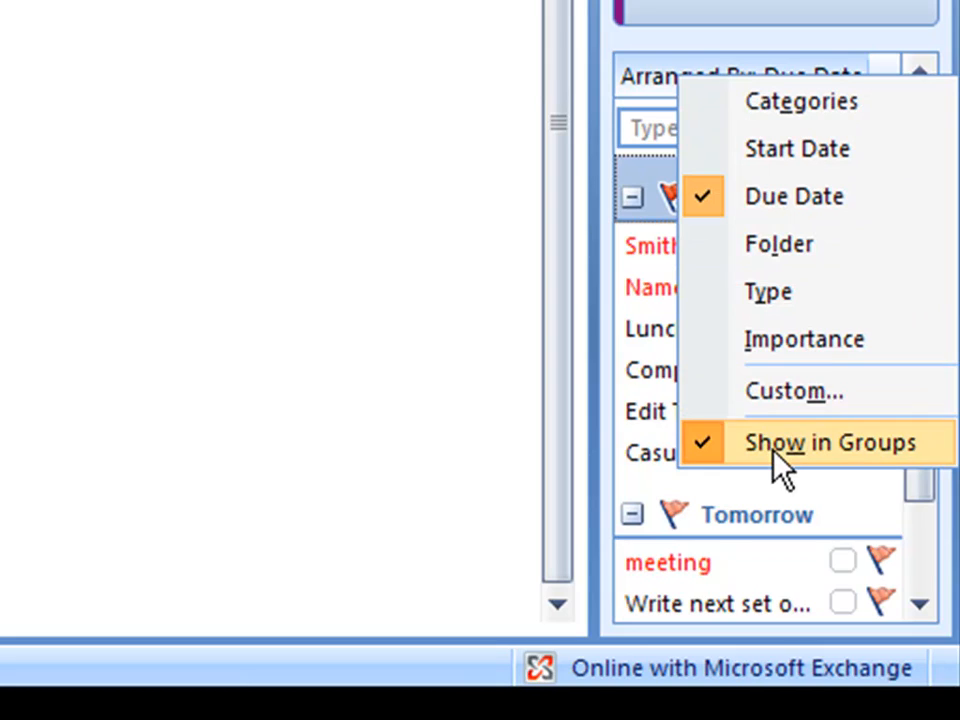
left_click(826, 442)
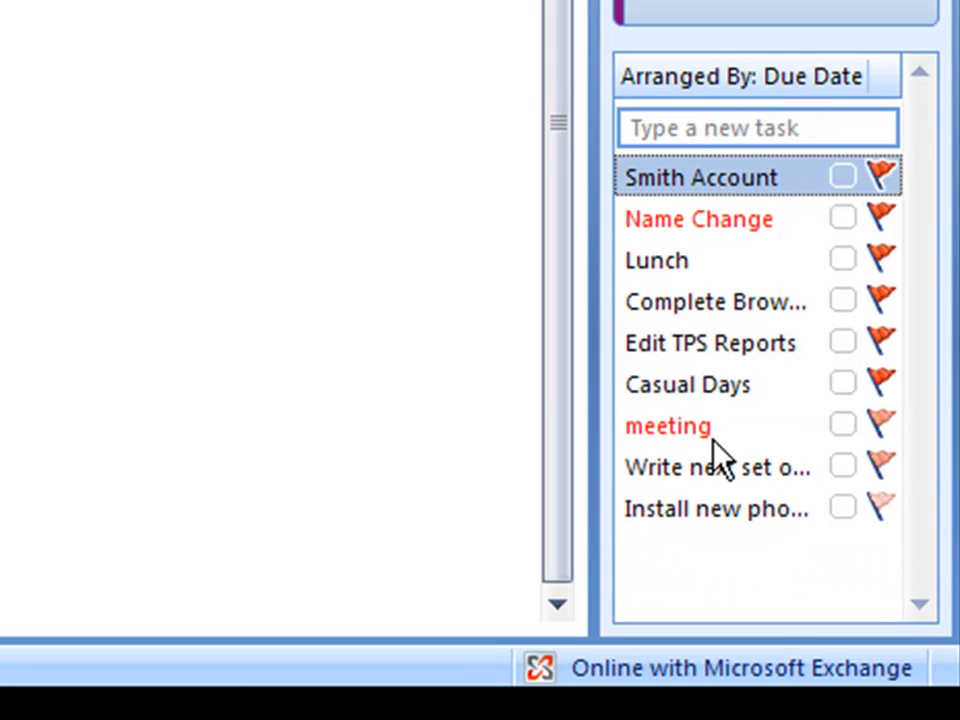
mouse_move(710, 440)
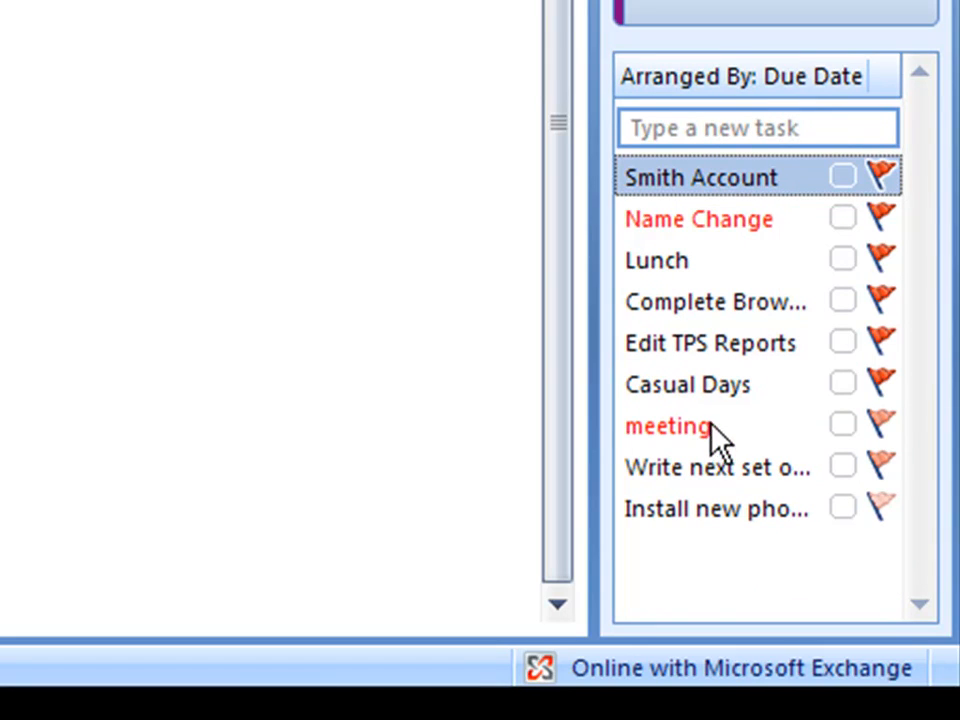
left_click(742, 76)
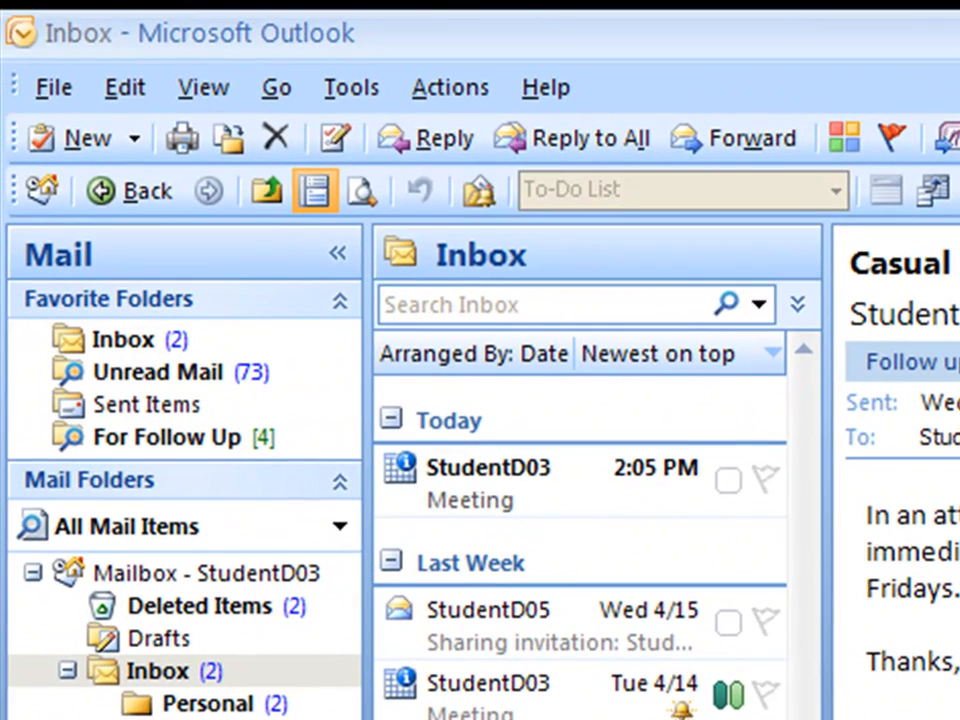
mouse_move(180, 140)
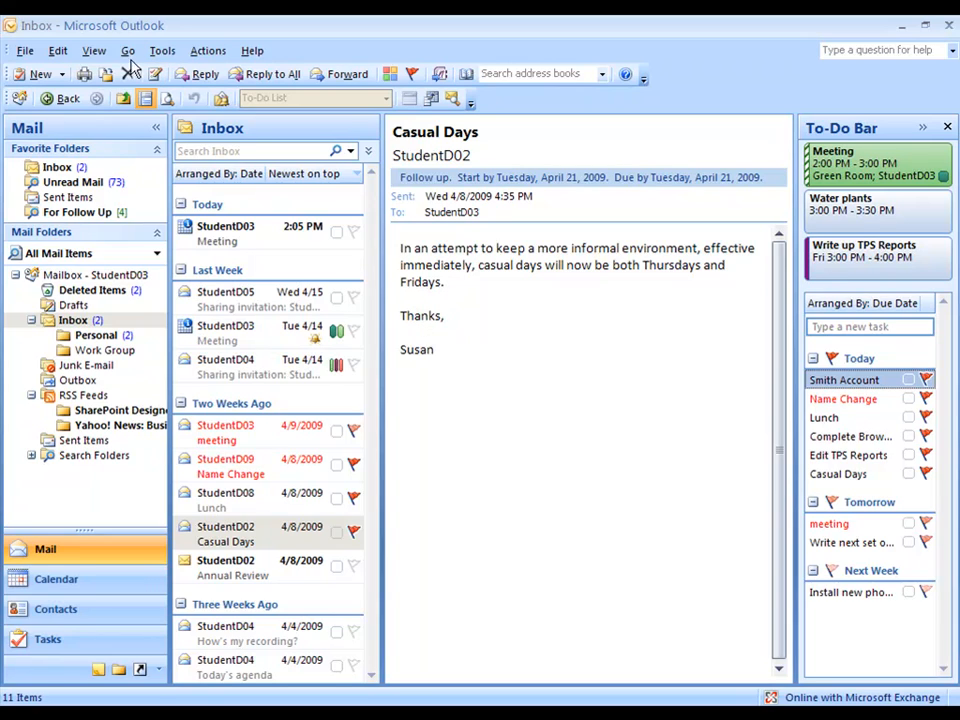
Open the To-Do Bar Options dialog from the View menu
left_click(93, 50)
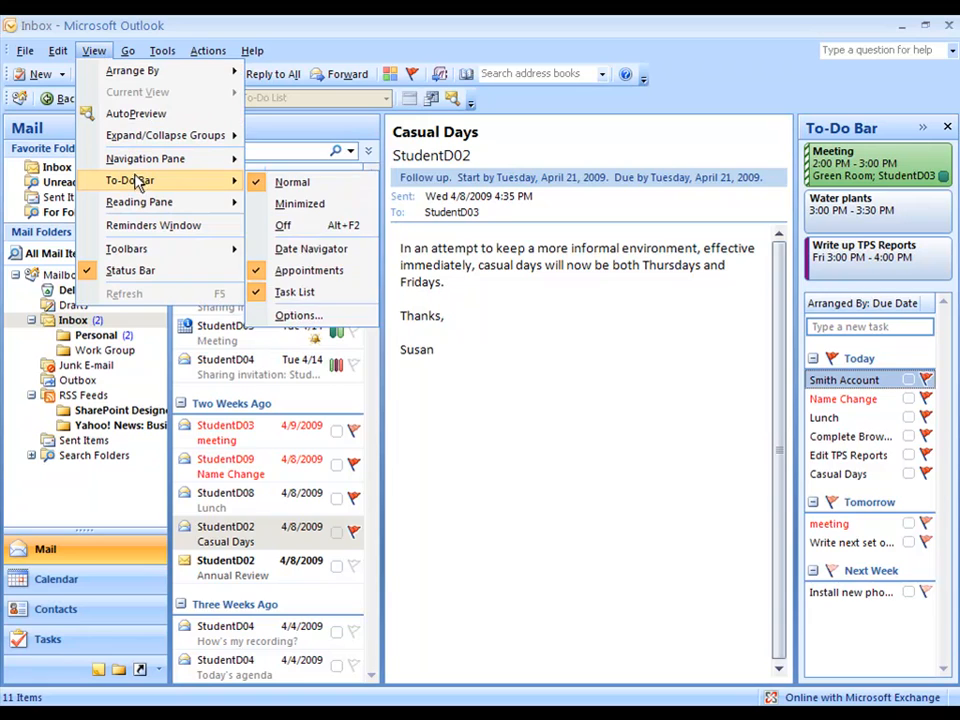
mouse_move(294, 291)
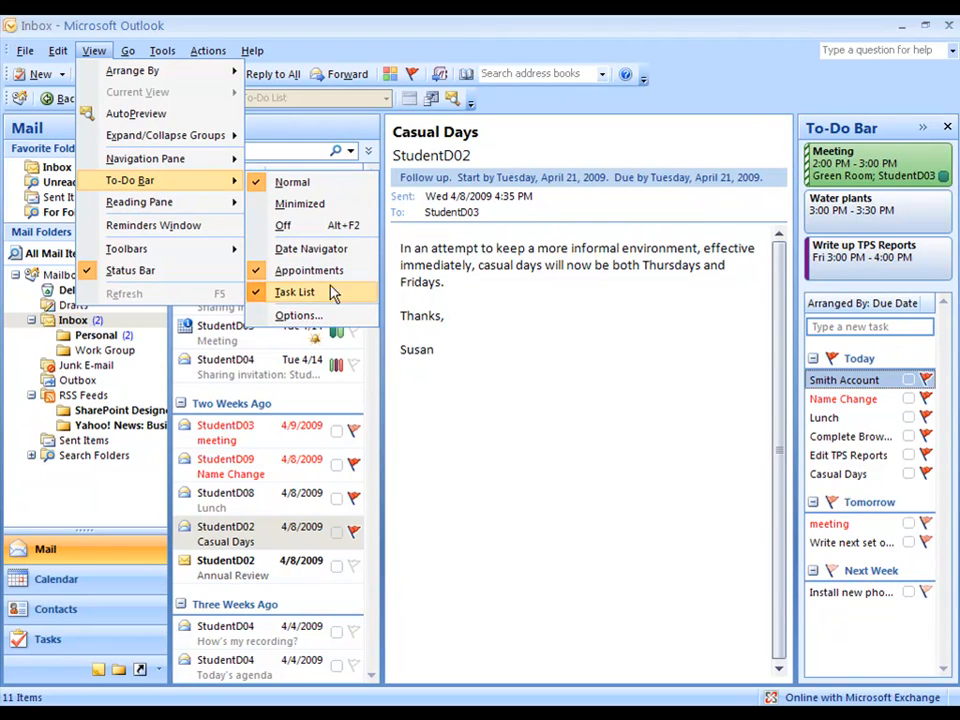
left_click(299, 315)
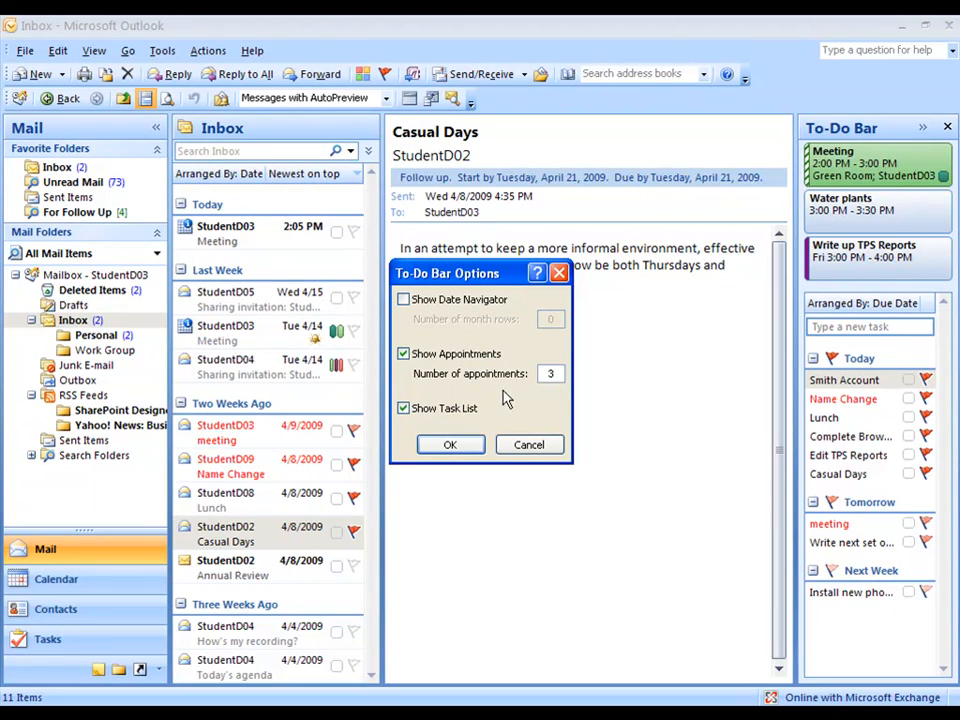
mouse_move(500, 388)
type("5")
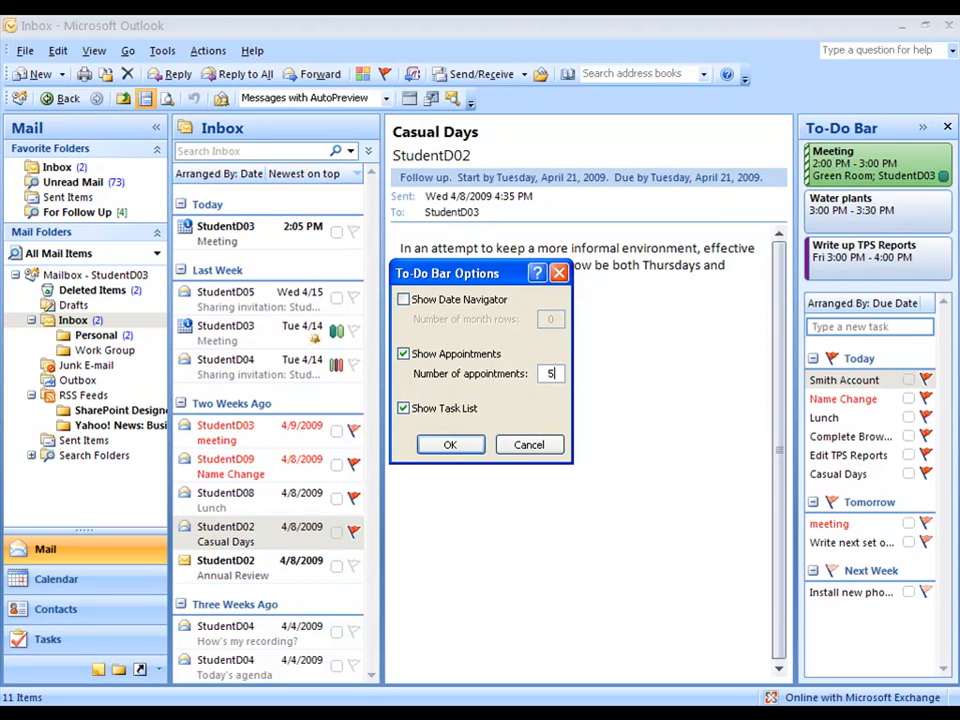
Set the number of appointments to 5 and apply the options
left_click(450, 444)
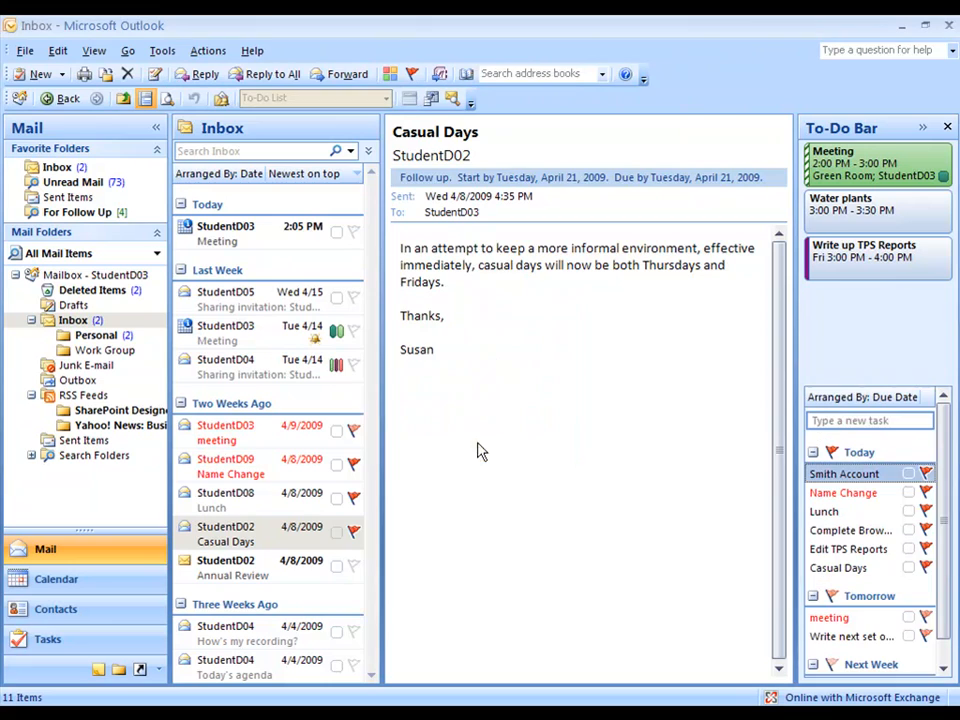
mouse_move(835, 320)
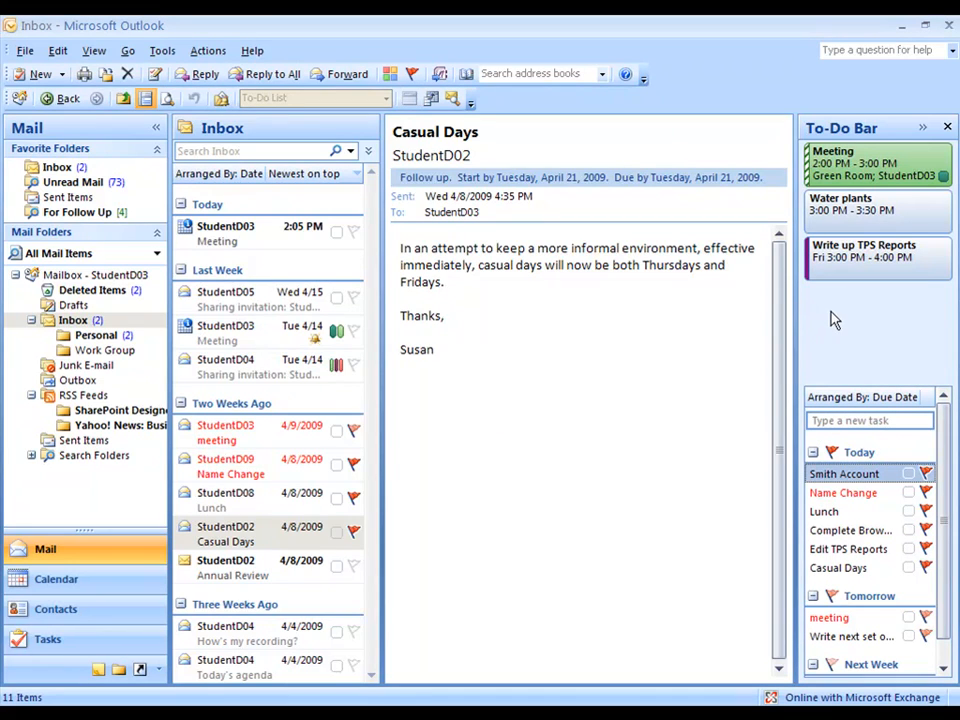
mouse_move(681, 318)
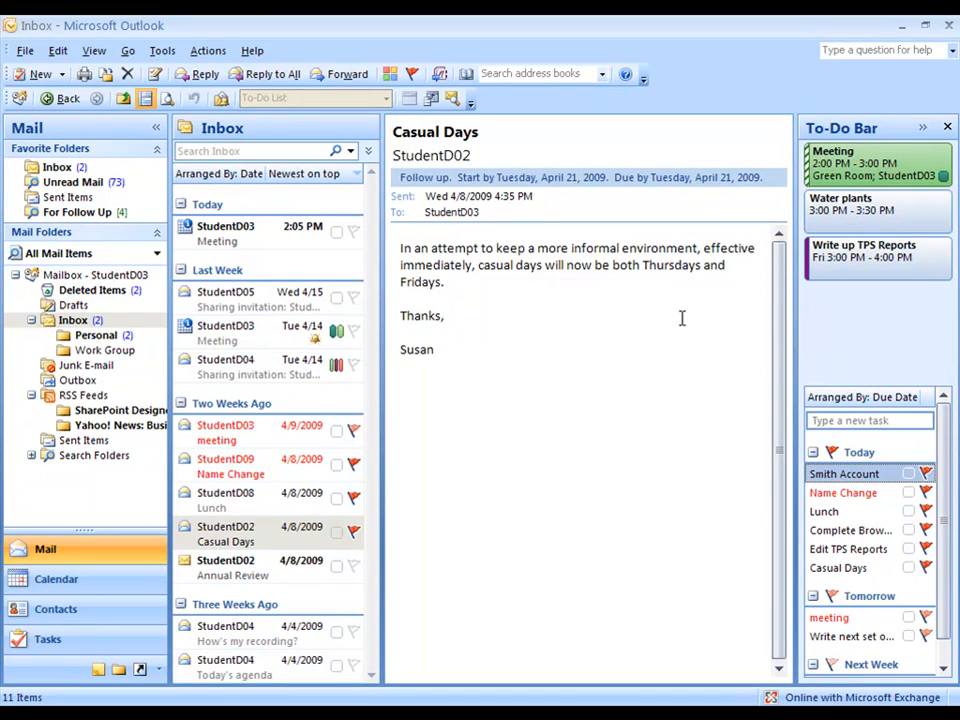